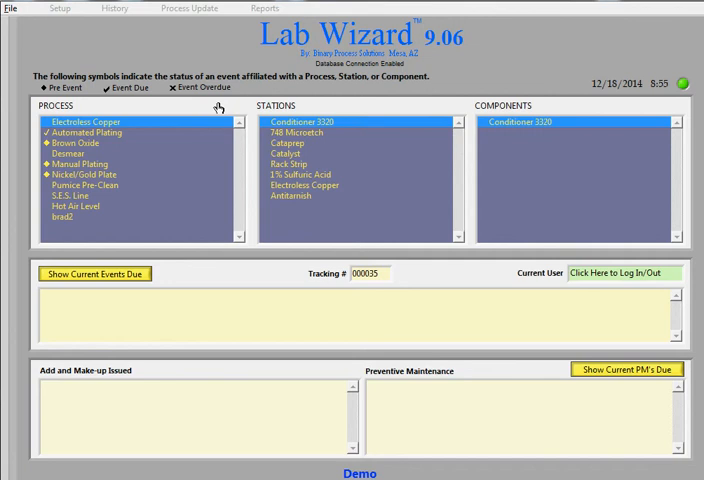
pyautogui.moveTo(495, 256)
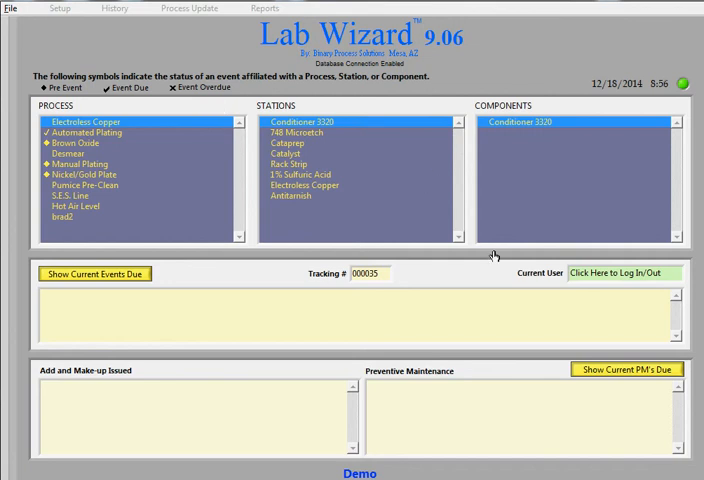
pyautogui.moveTo(494, 263)
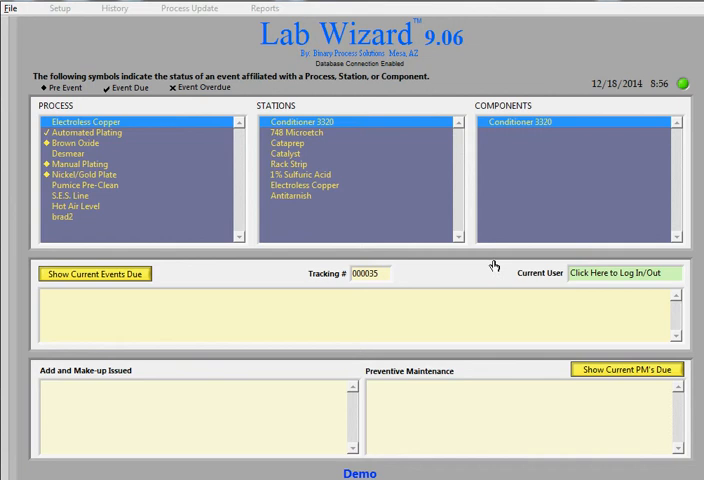
pyautogui.moveTo(492, 267)
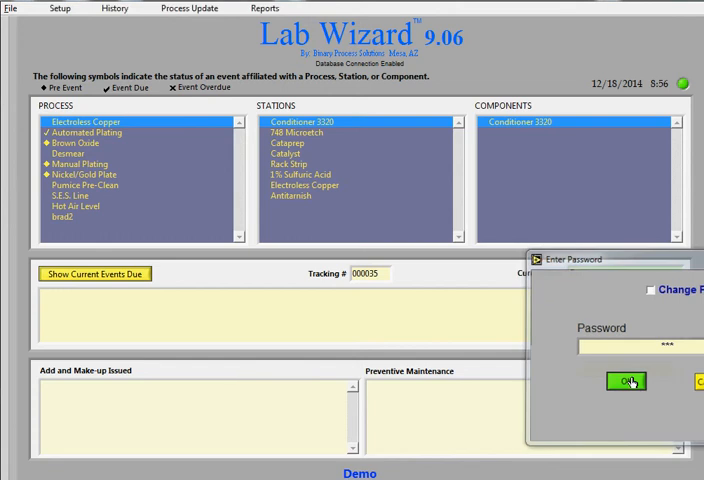
# Step: Confirm the password so the main screen shows a logged-in current user
pyautogui.click(624, 381)
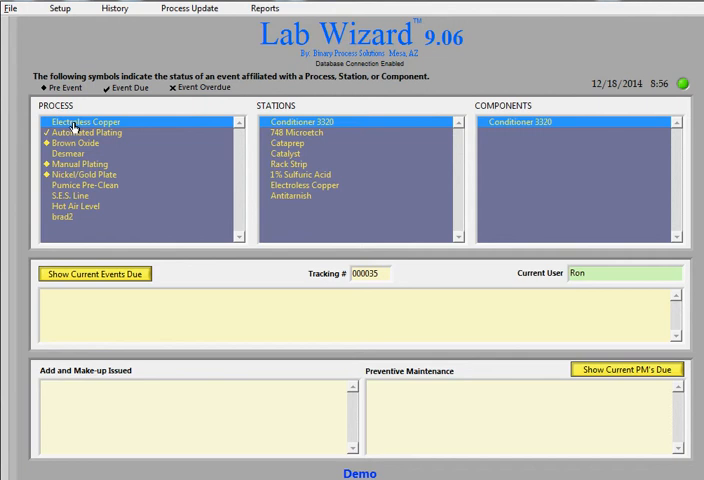
pyautogui.click(84, 132)
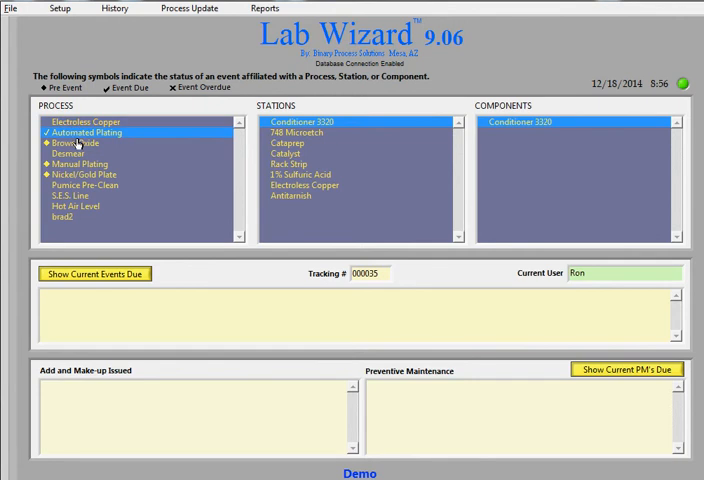
pyautogui.click(75, 143)
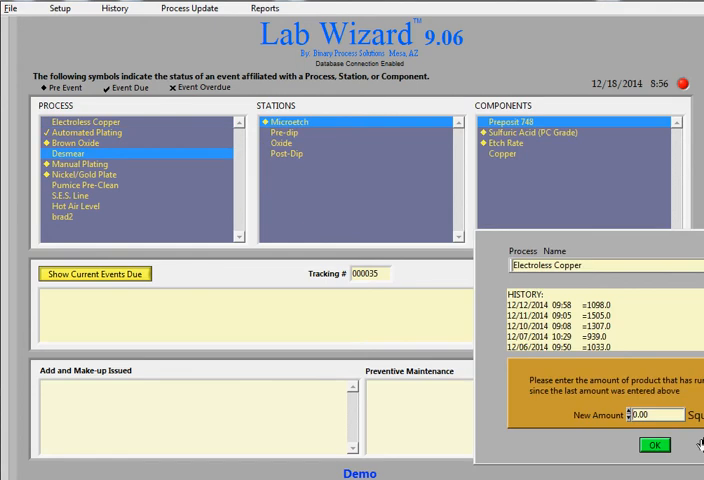
pyautogui.click(67, 153)
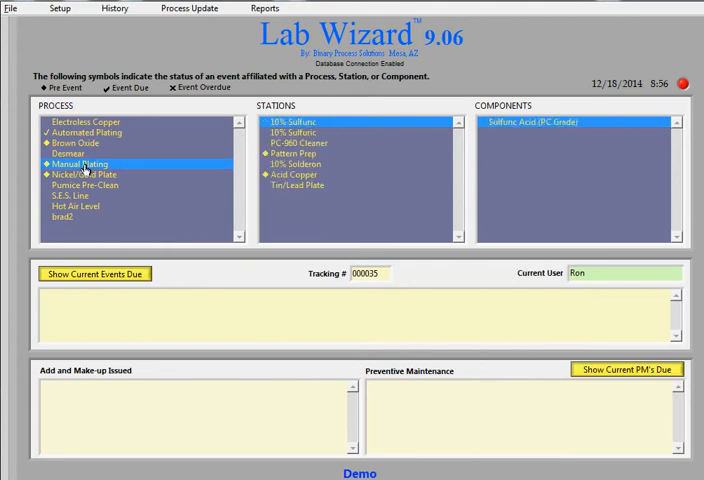
pyautogui.click(81, 173)
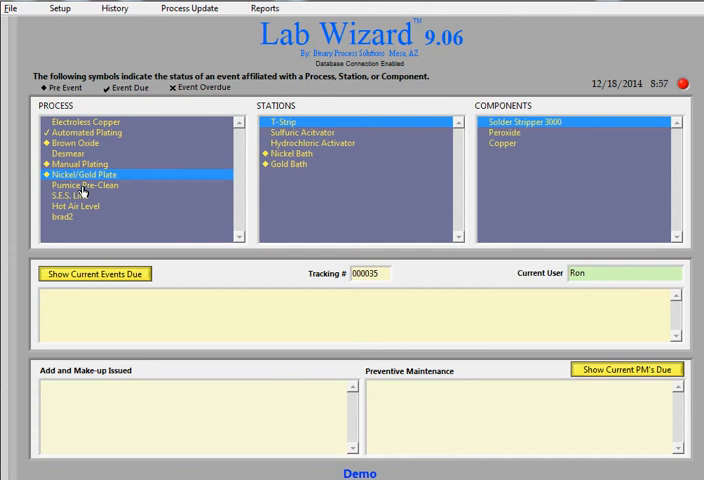
pyautogui.click(85, 185)
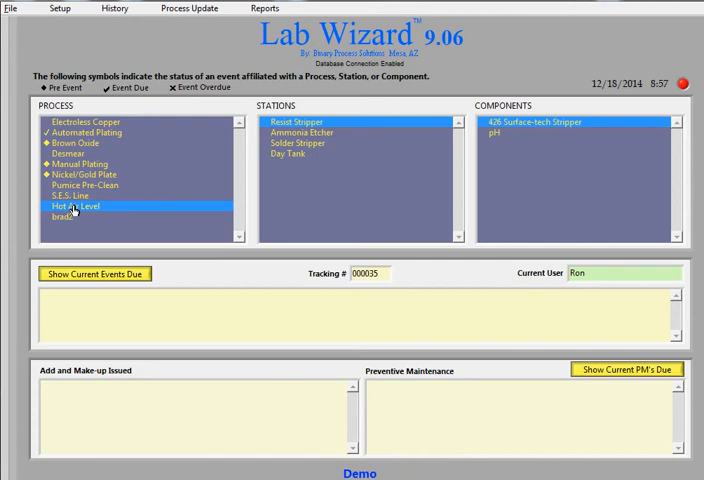
pyautogui.click(75, 206)
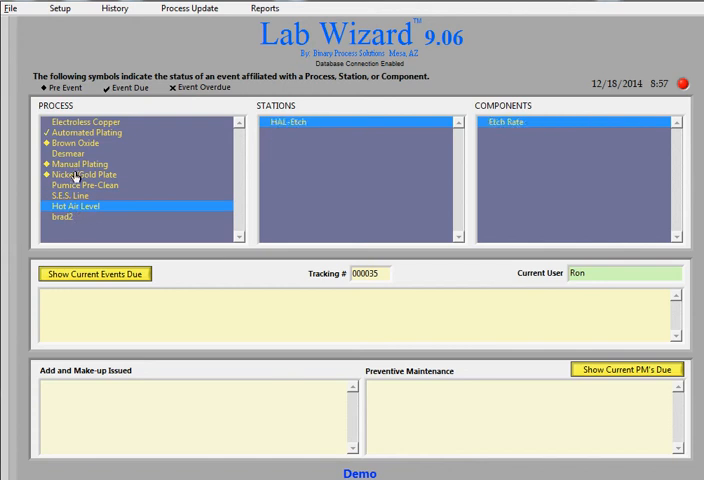
pyautogui.click(85, 122)
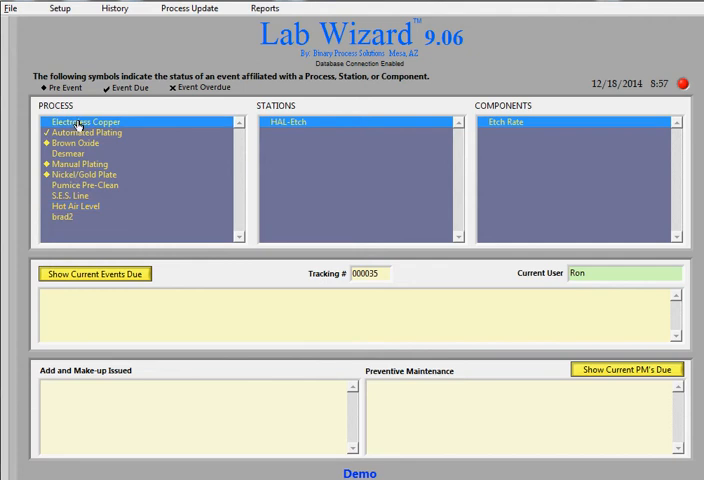
pyautogui.click(88, 121)
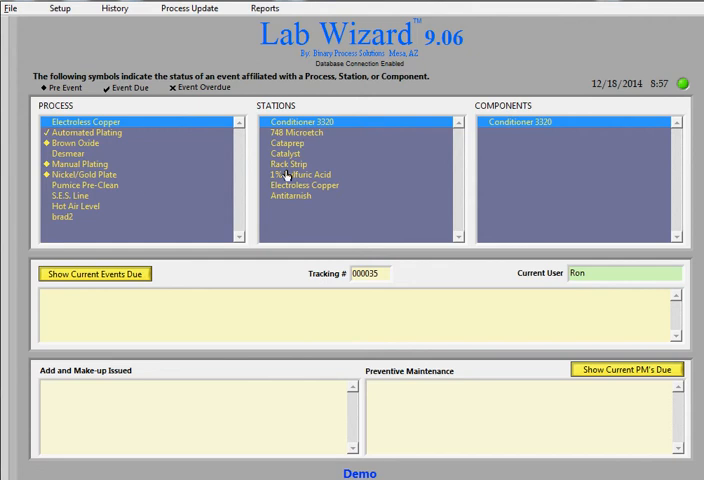
pyautogui.moveTo(358, 182)
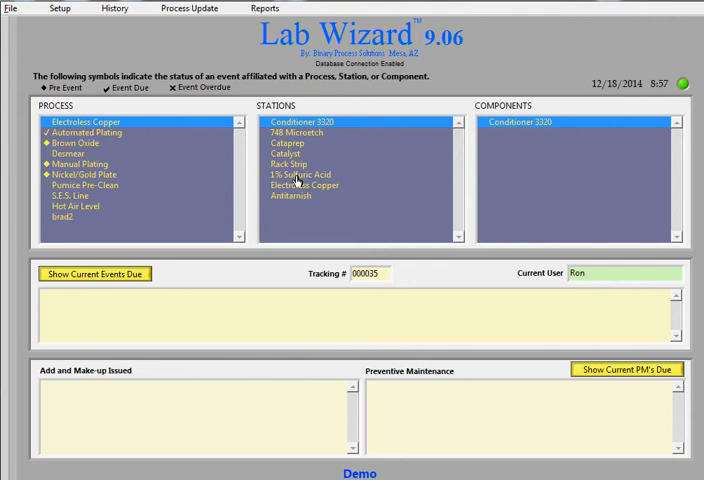
pyautogui.moveTo(470, 138)
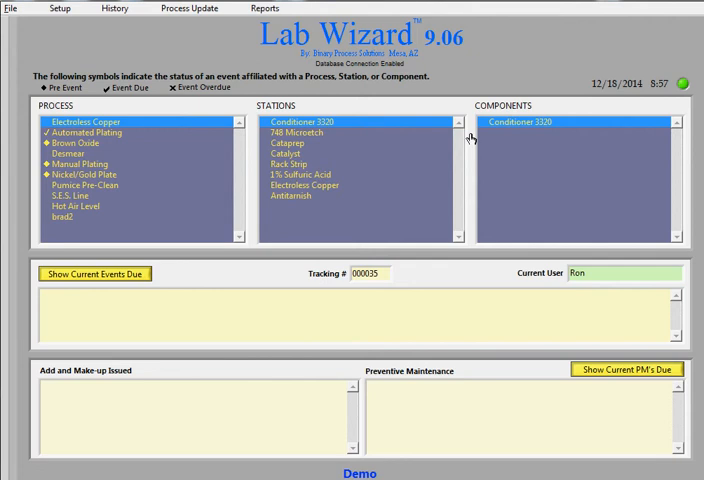
pyautogui.moveTo(207, 161)
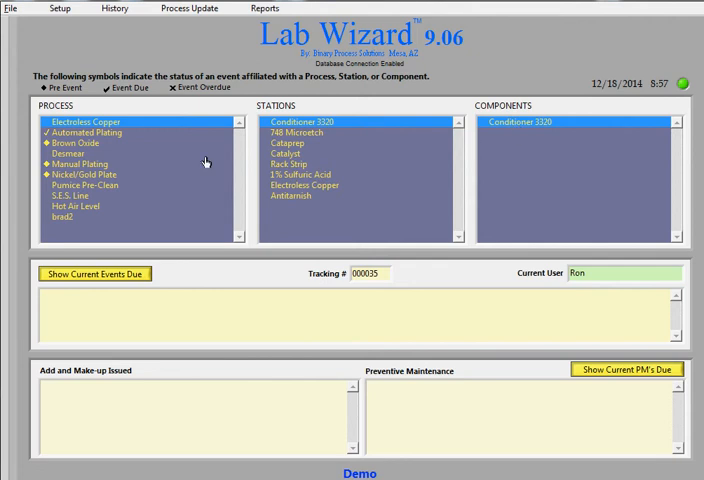
pyautogui.moveTo(113, 131)
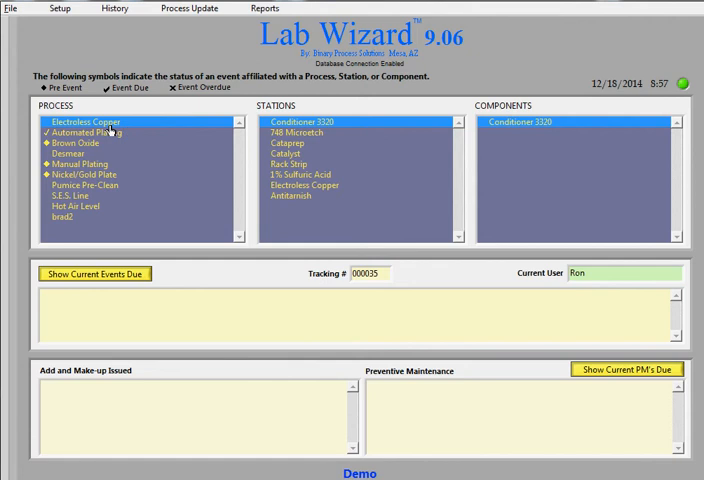
pyautogui.moveTo(287, 134)
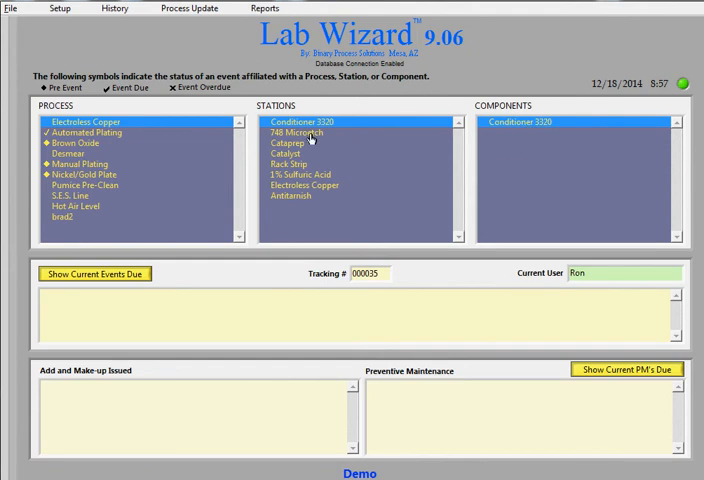
# Step: Browse the 748 Microetch, Cataprep, Catalyst and Rack Strip stations' components
pyautogui.click(300, 132)
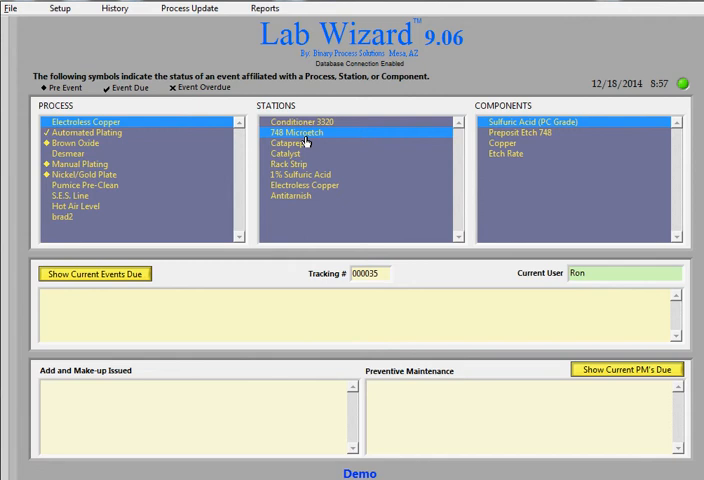
pyautogui.moveTo(307, 142)
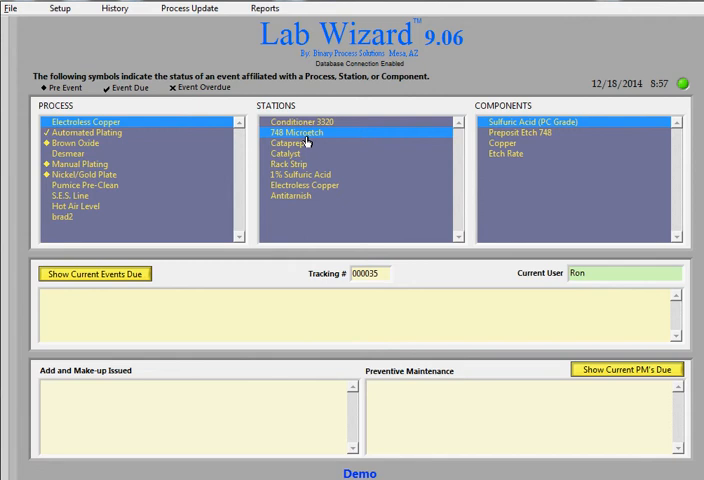
pyautogui.moveTo(525, 140)
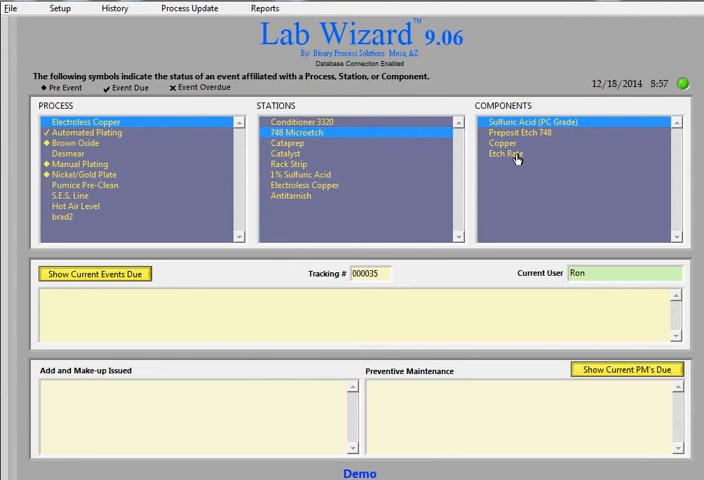
pyautogui.moveTo(518, 158)
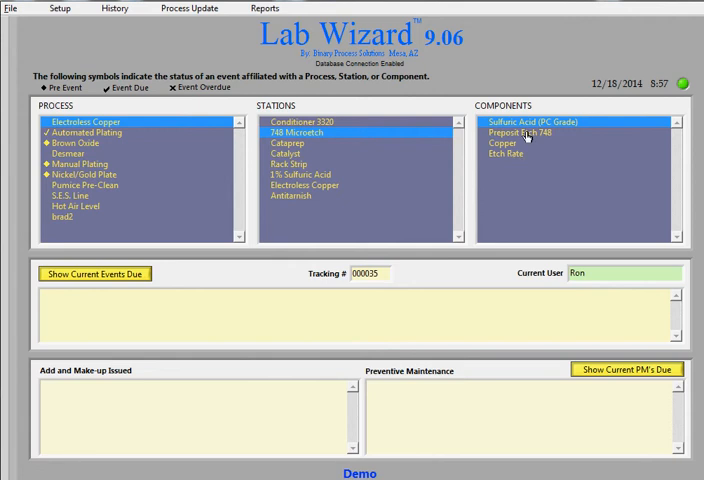
pyautogui.moveTo(527, 140)
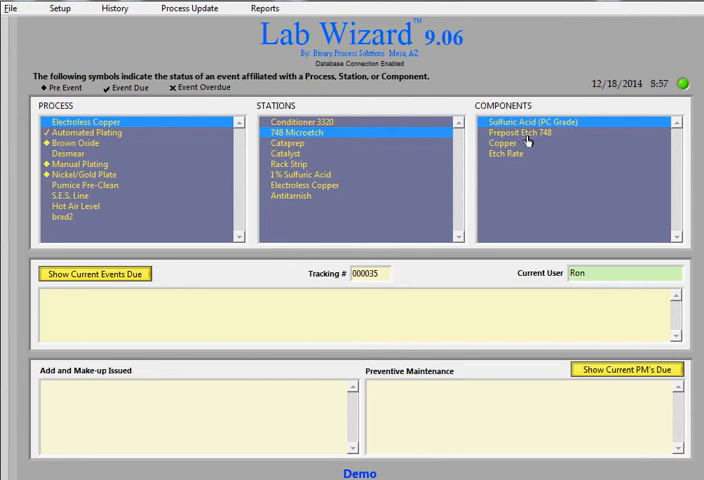
pyautogui.click(295, 143)
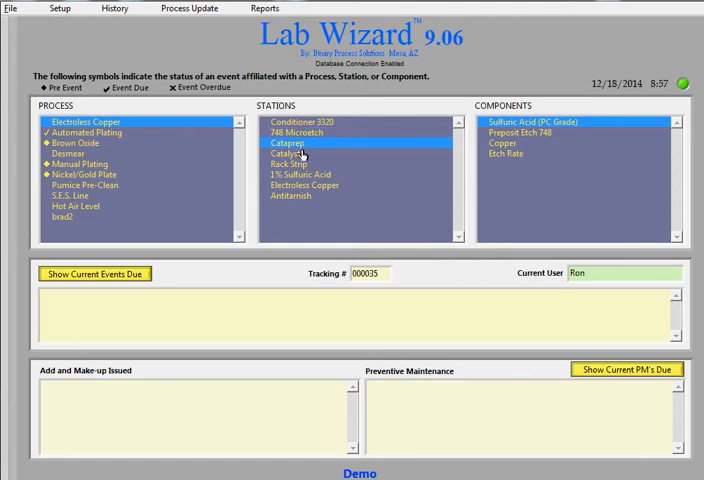
pyautogui.click(289, 143)
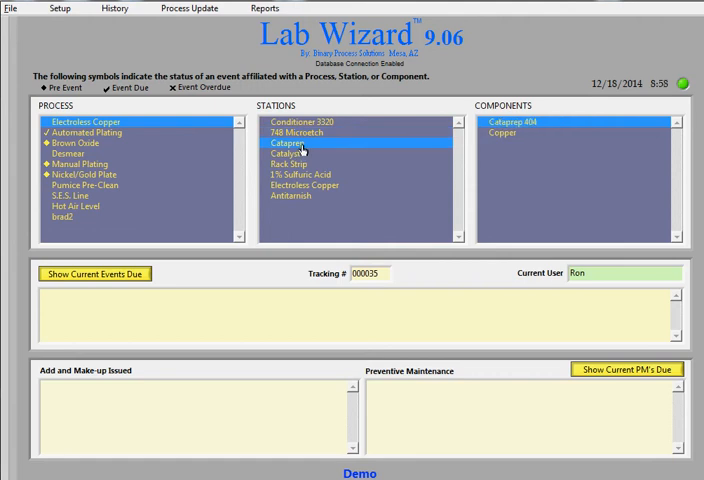
pyautogui.click(291, 153)
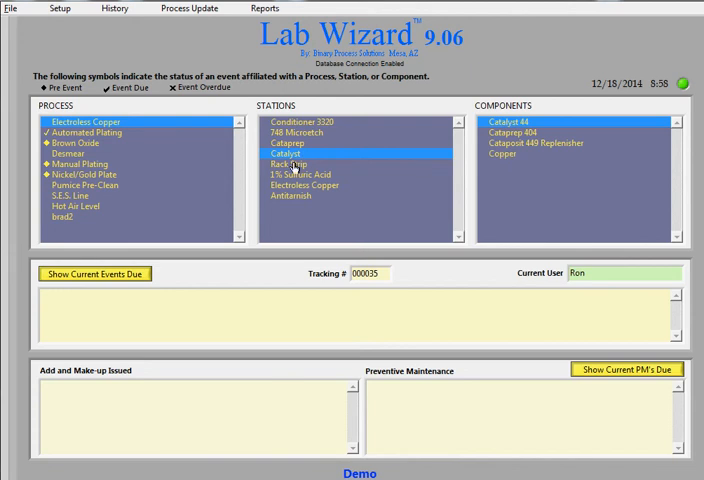
pyautogui.click(290, 164)
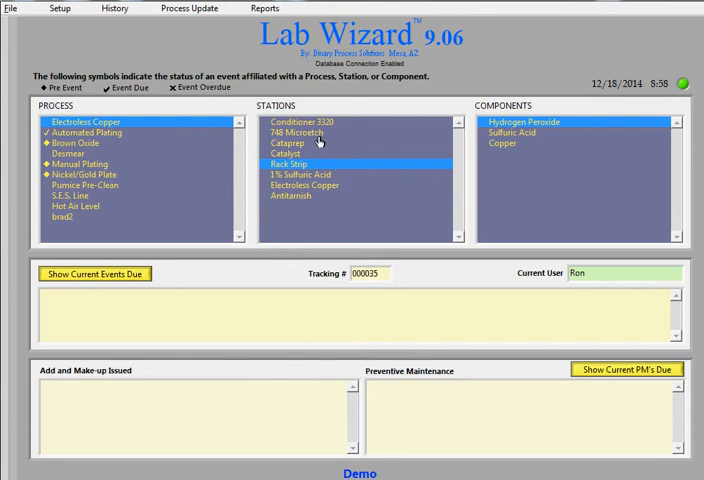
pyautogui.moveTo(318, 141)
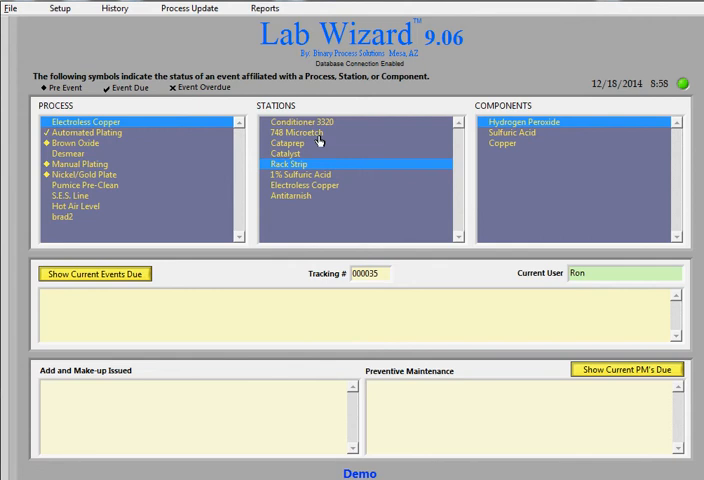
pyautogui.moveTo(338, 214)
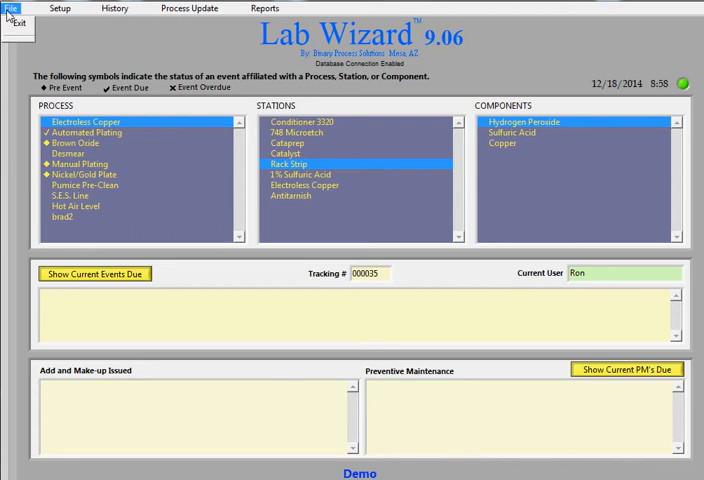
# Step: Show the Automated Plating process and its Microetch station's Preposit 748, Sulfuric Acid and Copper components
pyautogui.click(60, 8)
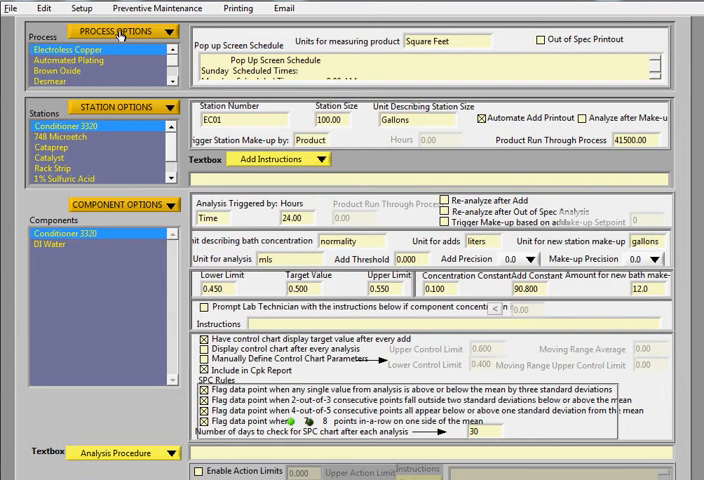
pyautogui.click(113, 31)
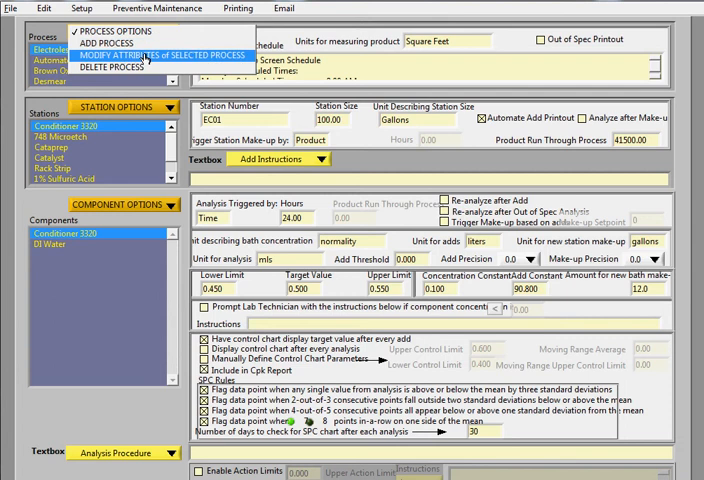
pyautogui.moveTo(110, 67)
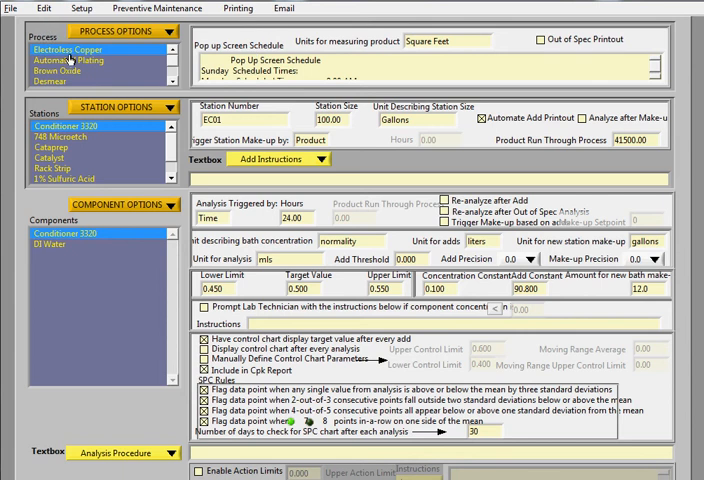
pyautogui.moveTo(69, 62)
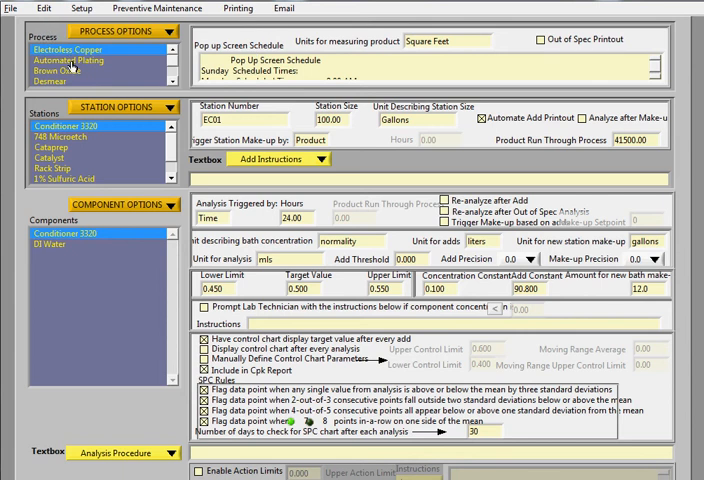
pyautogui.click(62, 60)
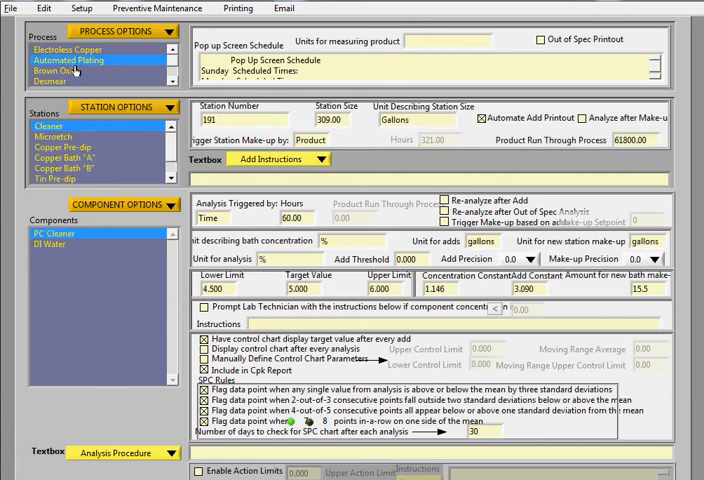
pyautogui.click(128, 108)
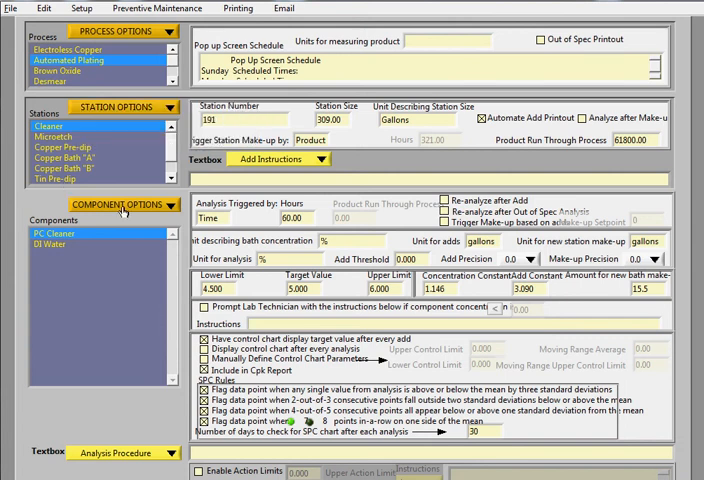
pyautogui.click(55, 137)
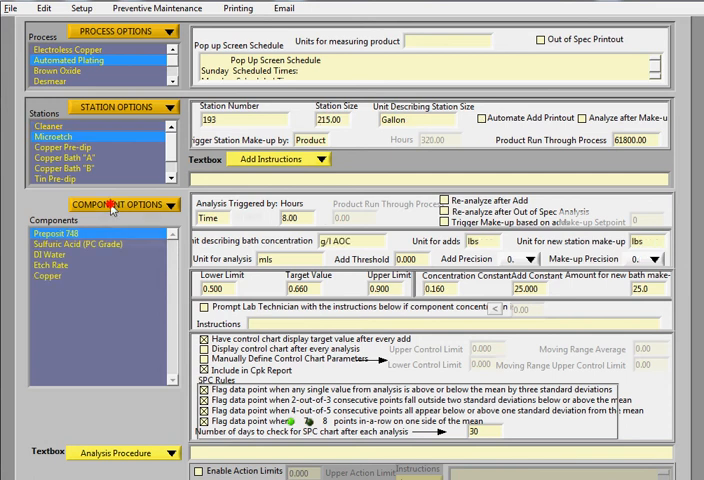
pyautogui.click(120, 205)
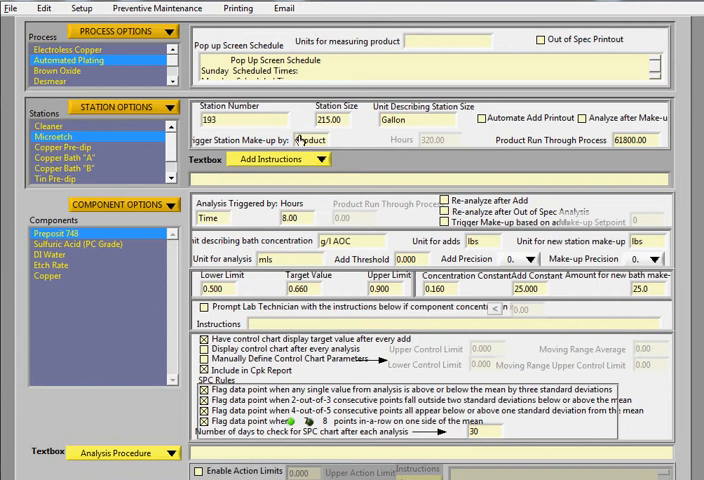
pyautogui.moveTo(379, 61)
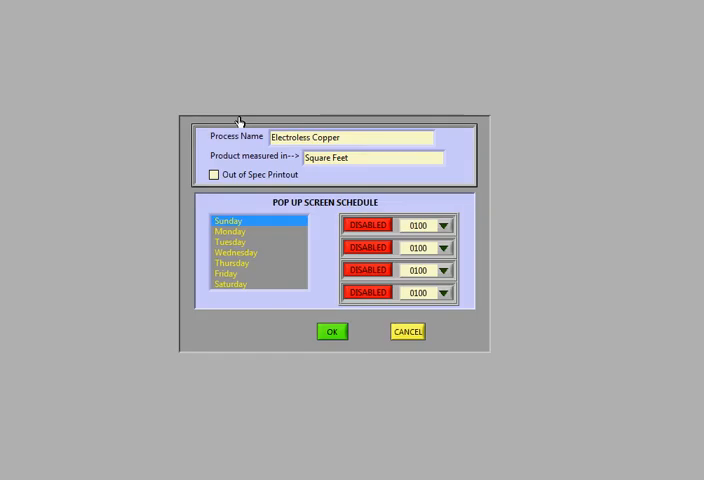
pyautogui.moveTo(301, 255)
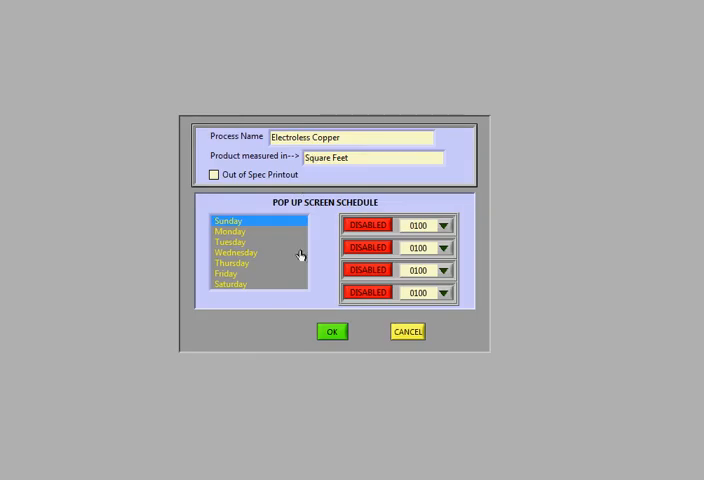
pyautogui.moveTo(234, 302)
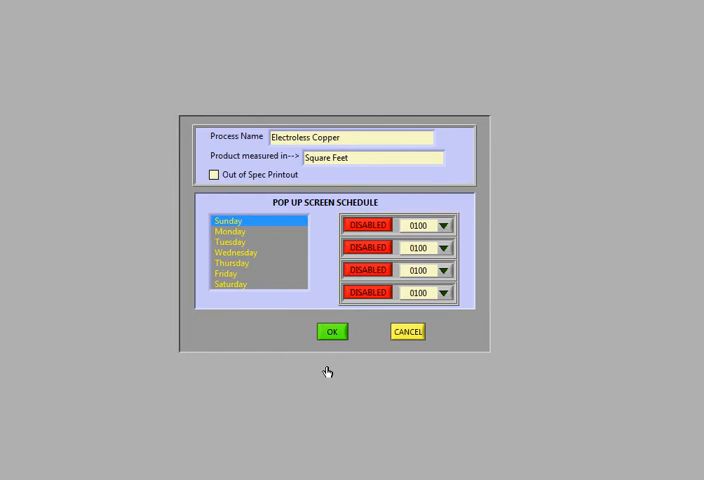
pyautogui.moveTo(336, 365)
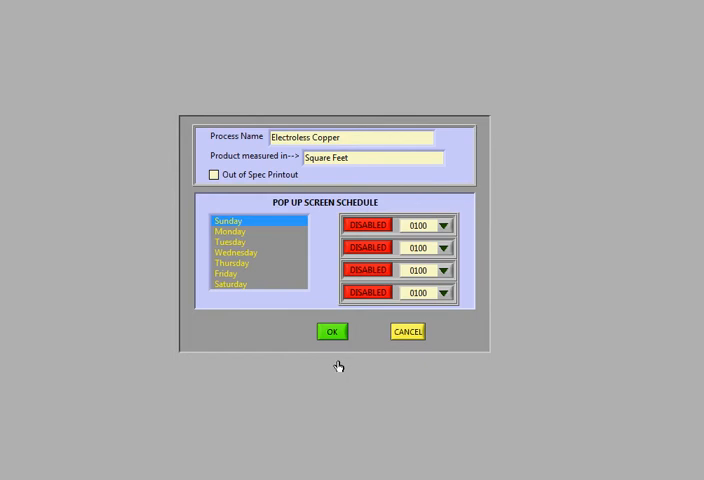
pyautogui.moveTo(378, 346)
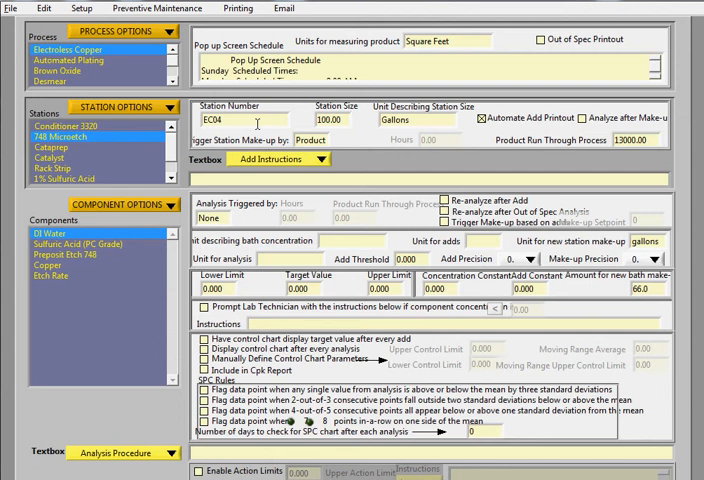
# Step: Open the 748 Microetch station's attributes (EC04, 100 gallons) via Station Options
pyautogui.click(215, 120)
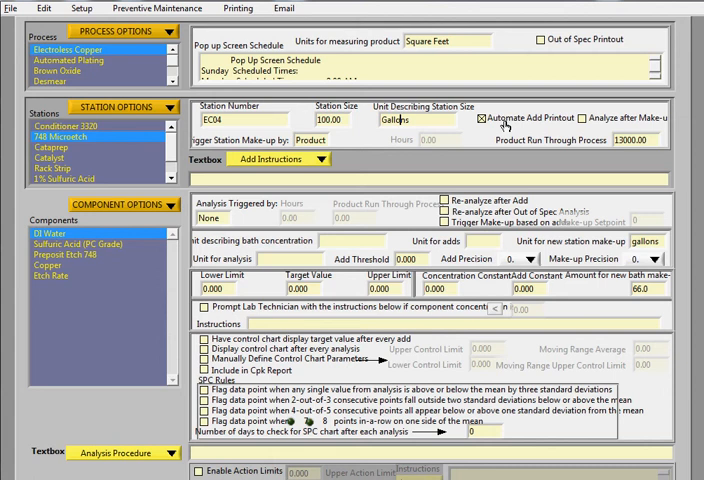
pyautogui.moveTo(506, 128)
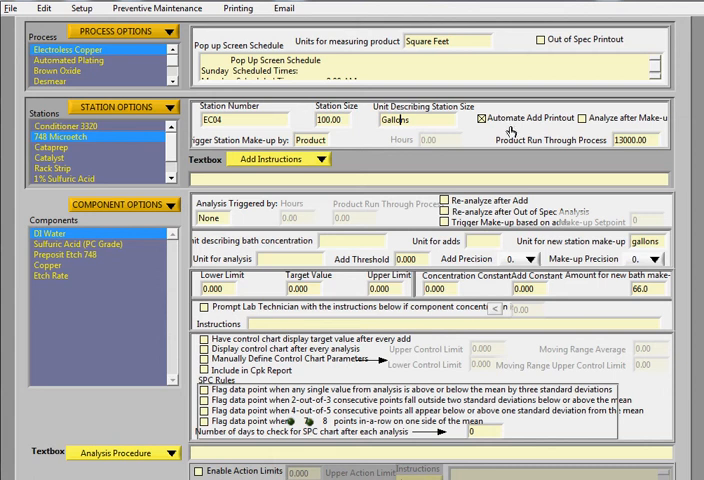
pyautogui.moveTo(555, 128)
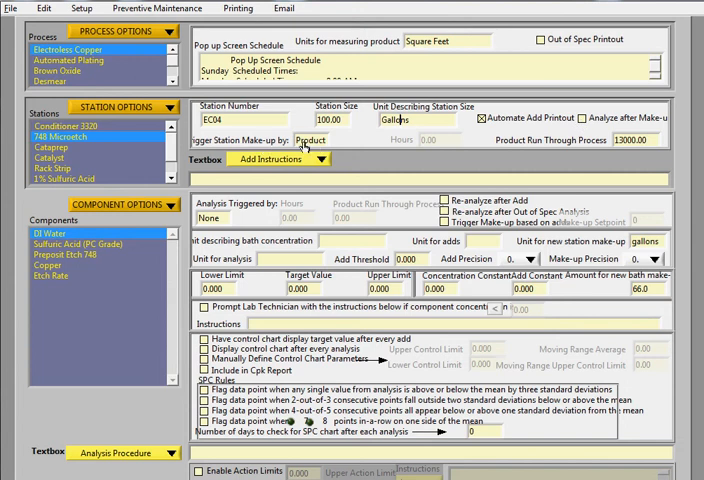
pyautogui.moveTo(310, 143)
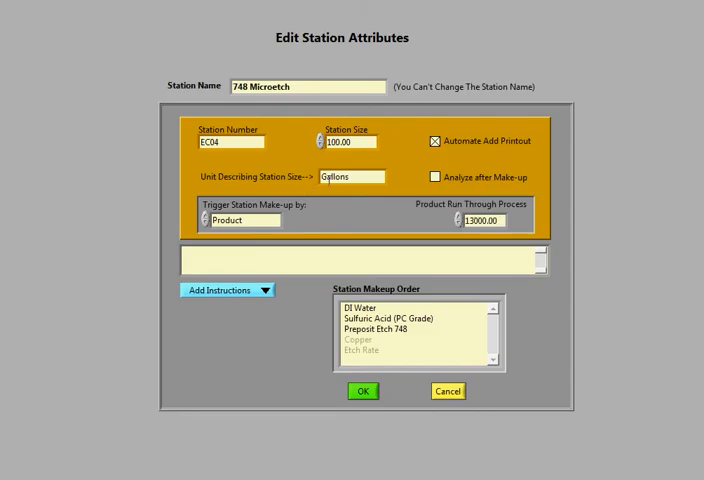
# Step: Review the Trigger Station Make-up (Product) and Add Instructions choices, then cancel unchanged
pyautogui.click(240, 221)
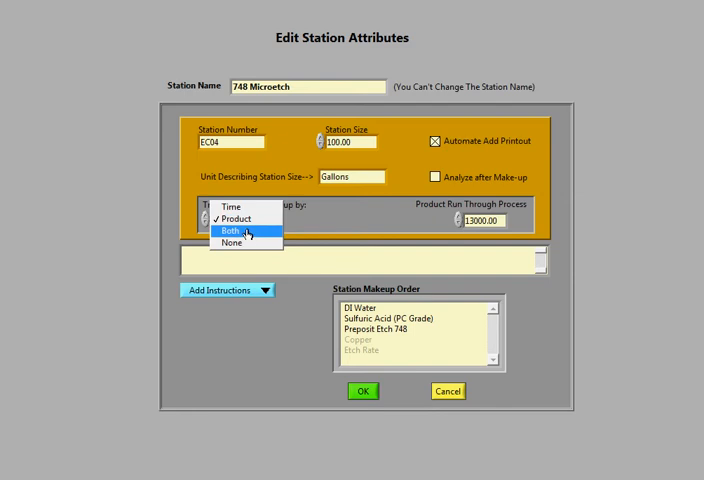
pyautogui.click(233, 218)
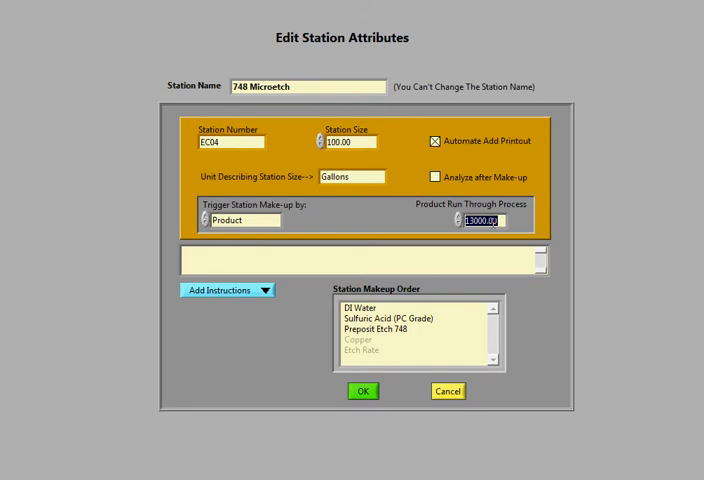
pyautogui.moveTo(502, 243)
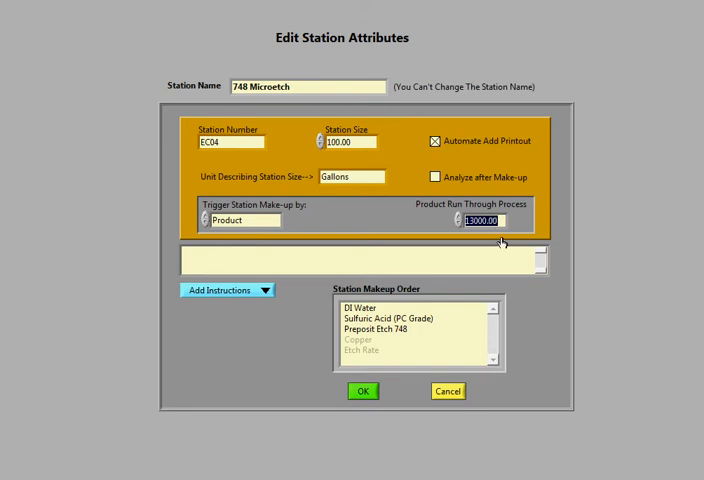
pyautogui.click(226, 289)
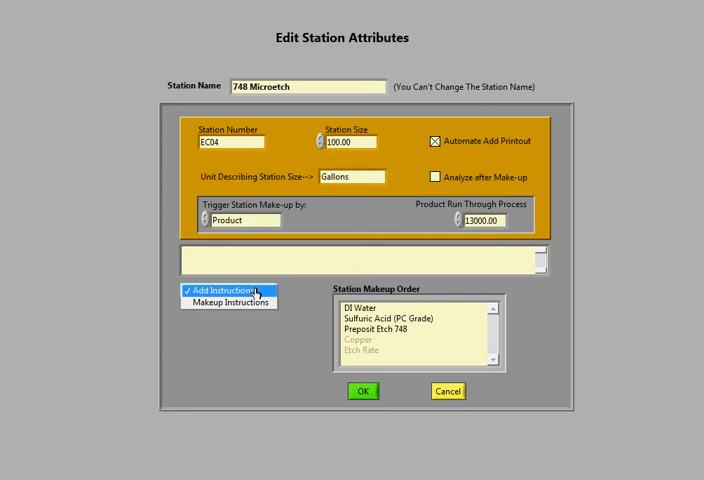
pyautogui.click(225, 290)
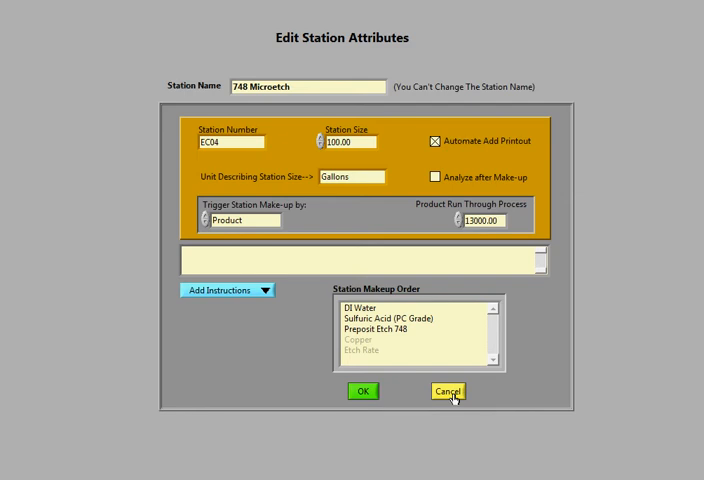
pyautogui.click(446, 391)
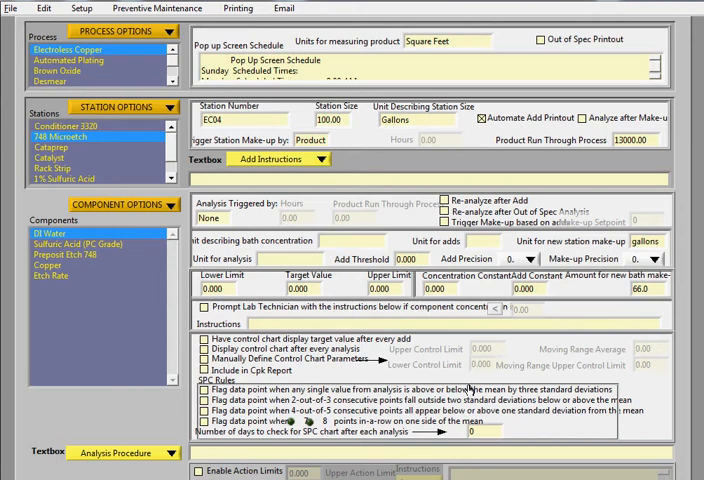
pyautogui.moveTo(250, 198)
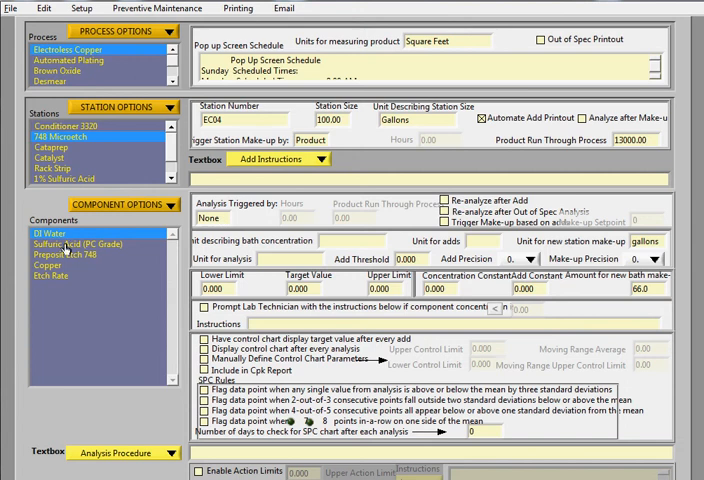
# Step: Select Sulfuric Acid (PC Grade) and open its attributes with limits and SPC rules
pyautogui.click(68, 244)
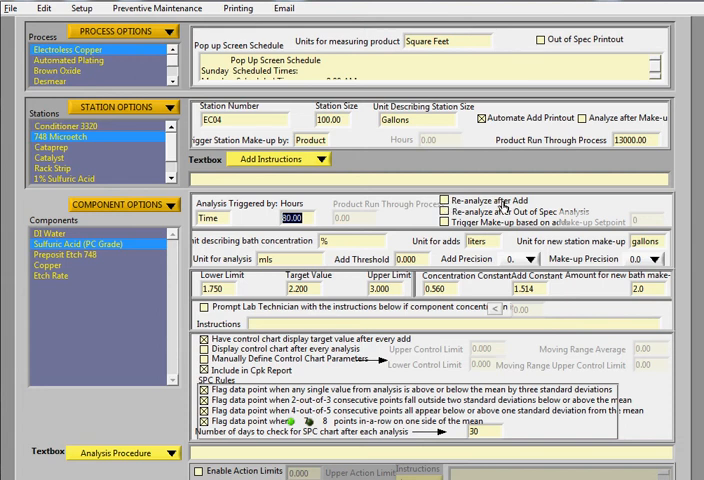
pyautogui.moveTo(505, 207)
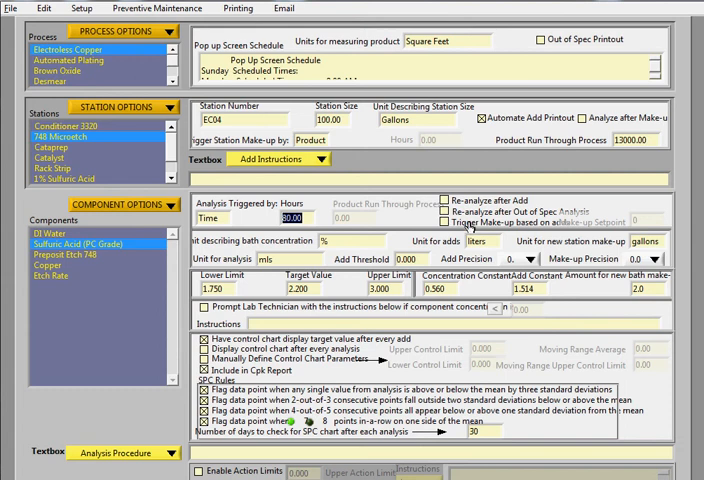
pyautogui.moveTo(568, 230)
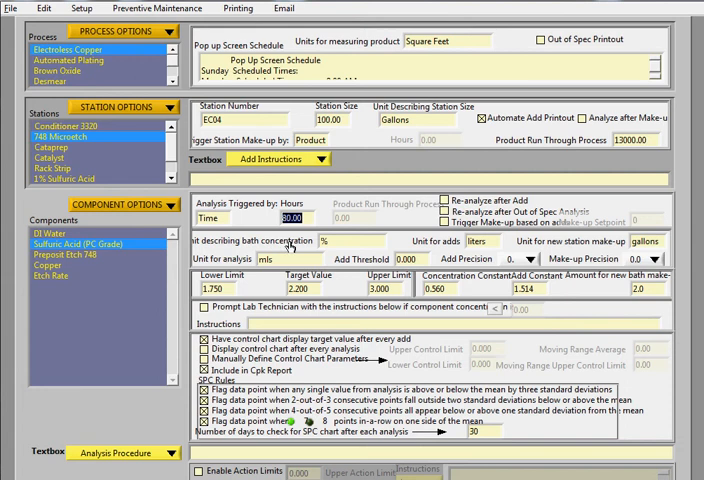
pyautogui.moveTo(343, 240)
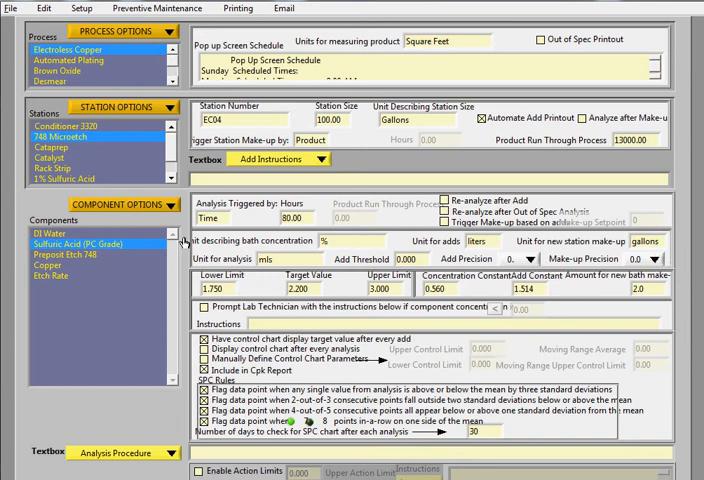
pyautogui.click(131, 205)
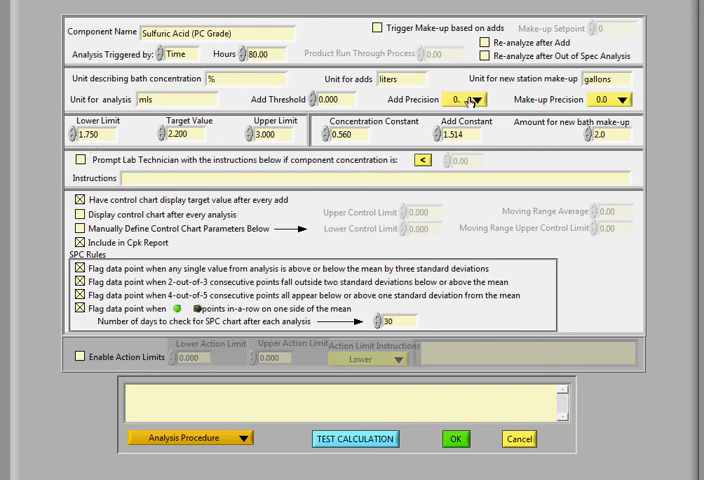
pyautogui.click(477, 99)
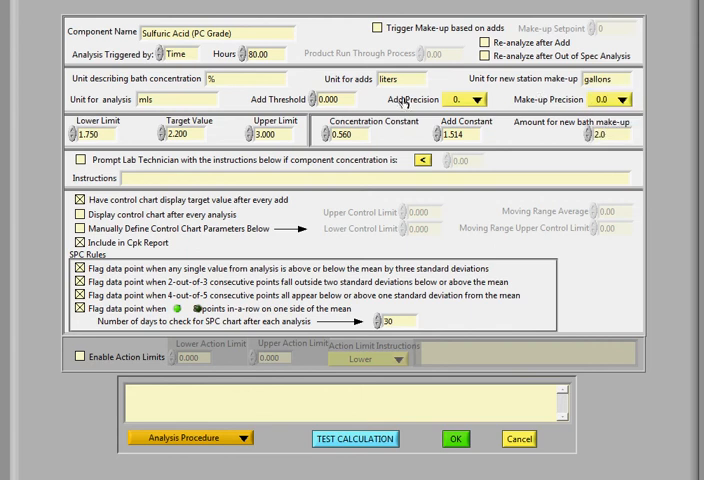
pyautogui.moveTo(102, 146)
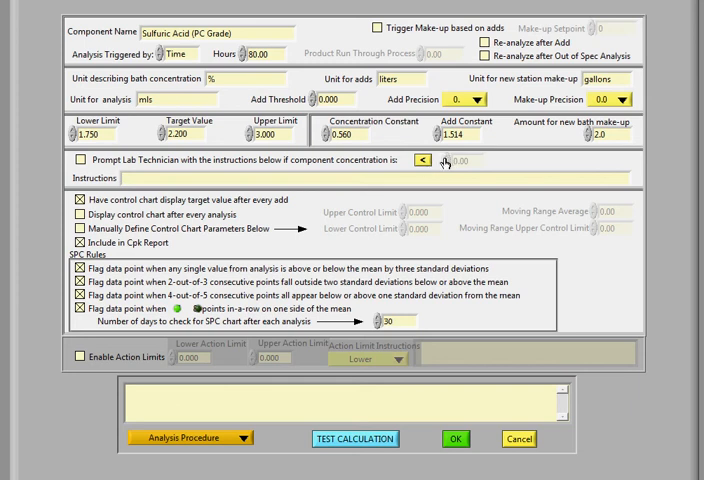
pyautogui.click(76, 160)
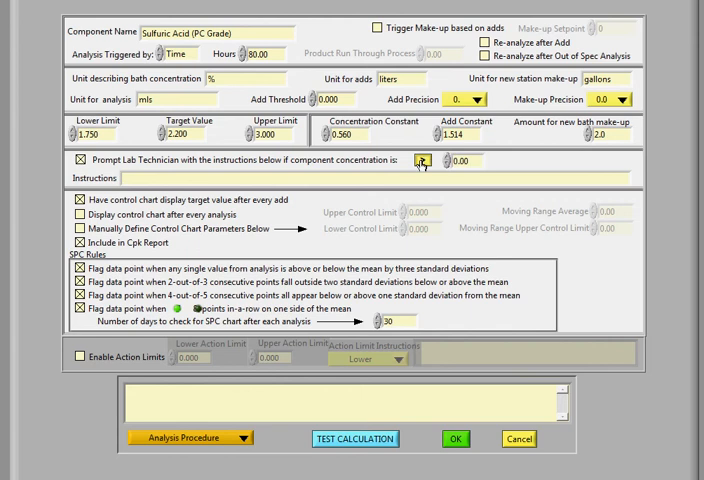
pyautogui.click(80, 160)
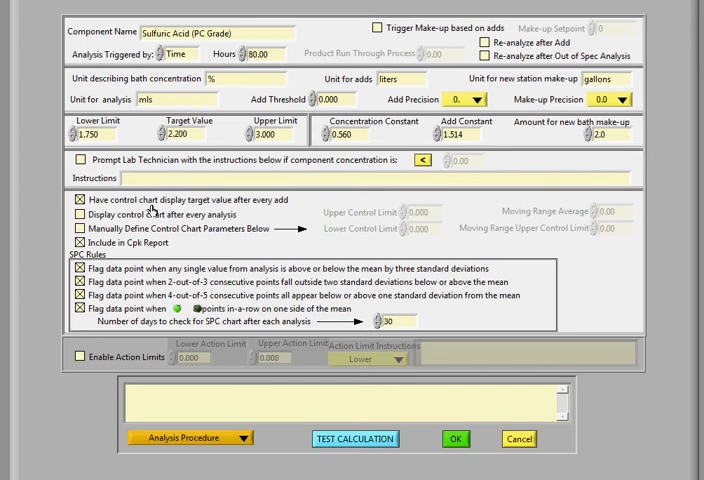
pyautogui.moveTo(157, 211)
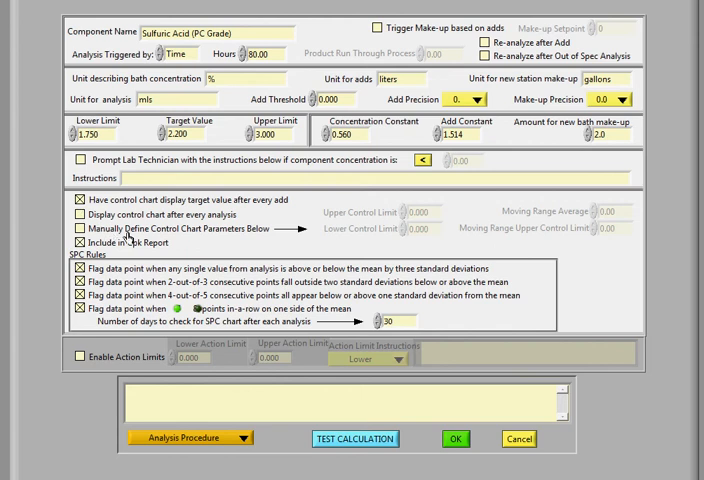
pyautogui.moveTo(330, 240)
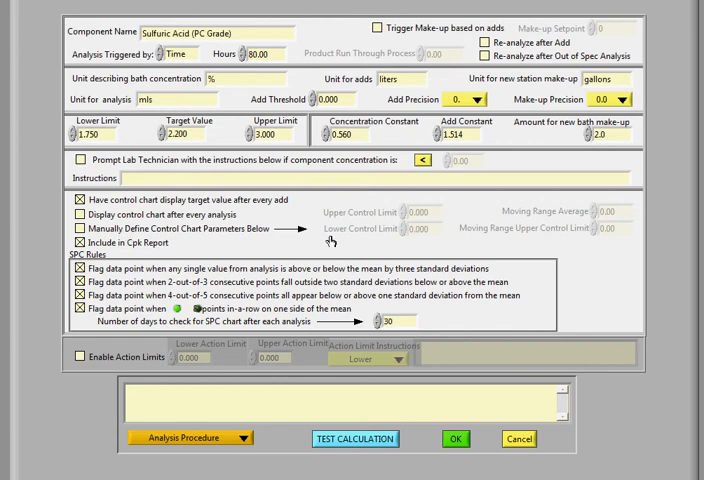
pyautogui.moveTo(398, 230)
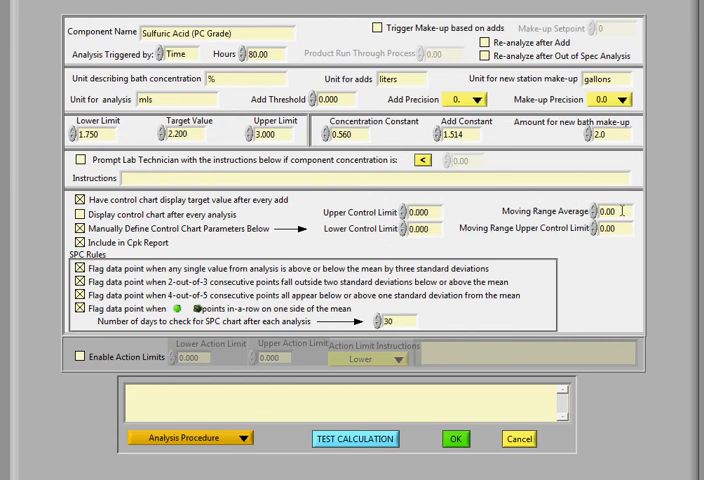
pyautogui.moveTo(482, 234)
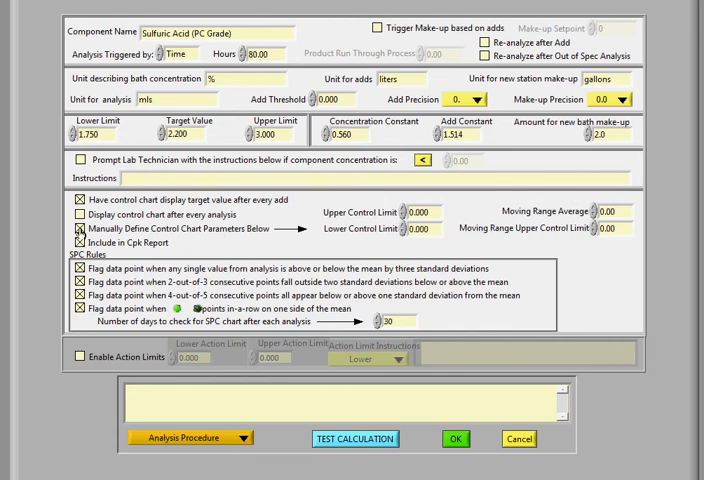
pyautogui.click(81, 231)
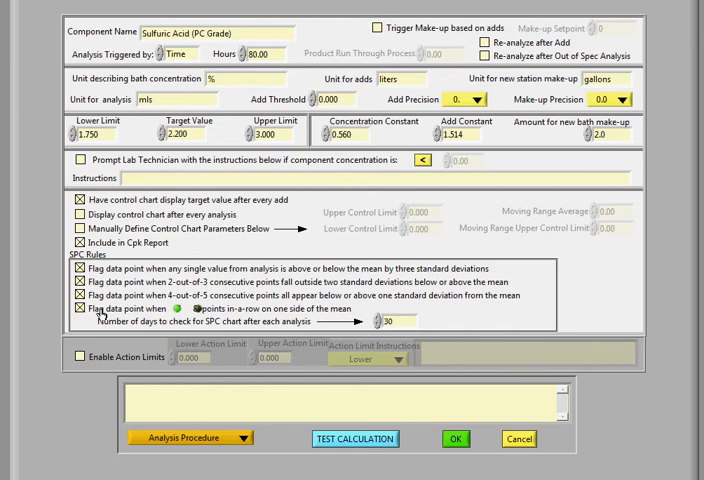
pyautogui.moveTo(158, 300)
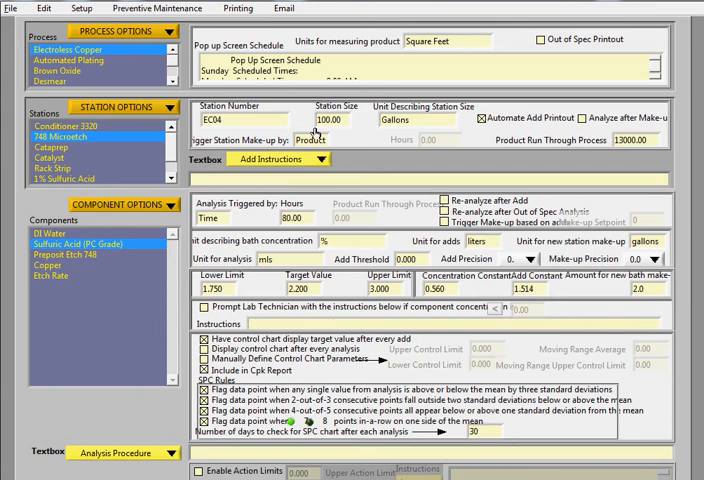
pyautogui.moveTo(315, 133)
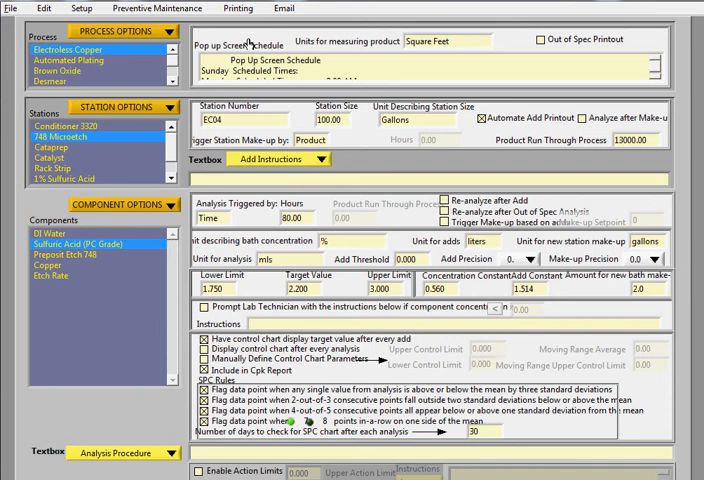
pyautogui.moveTo(264, 97)
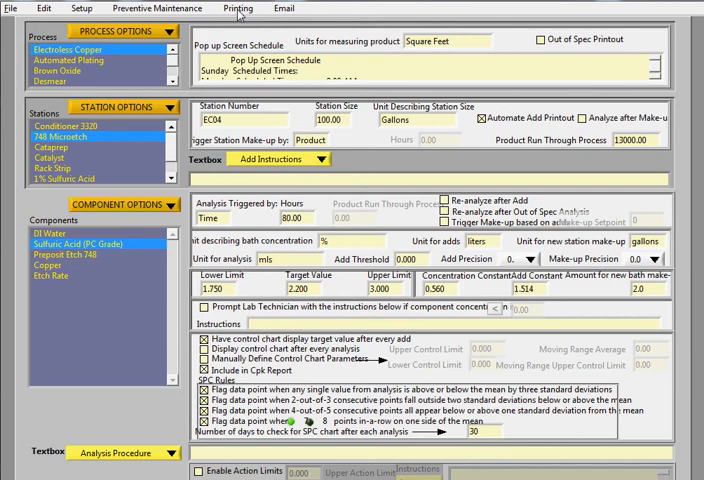
# Step: Open the Add Slips template and inspect its Tracking and Add Information fields
pyautogui.click(239, 8)
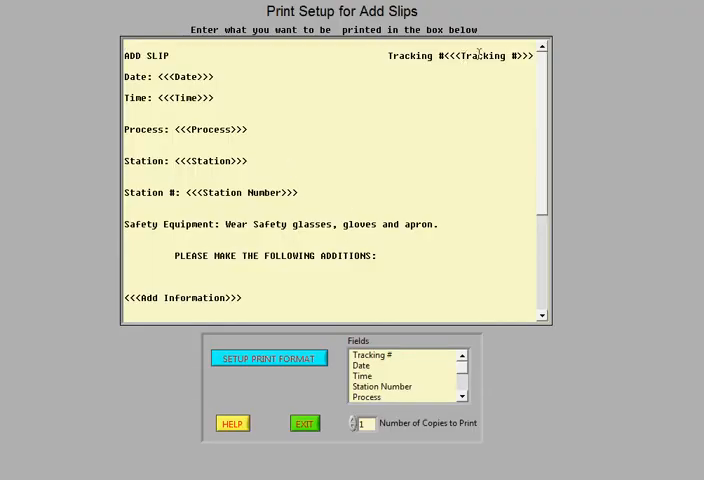
pyautogui.doubleClick(485, 56)
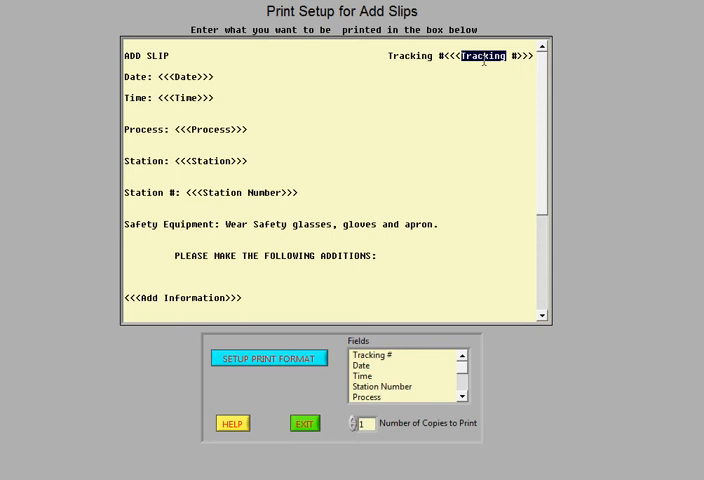
pyautogui.moveTo(485, 59)
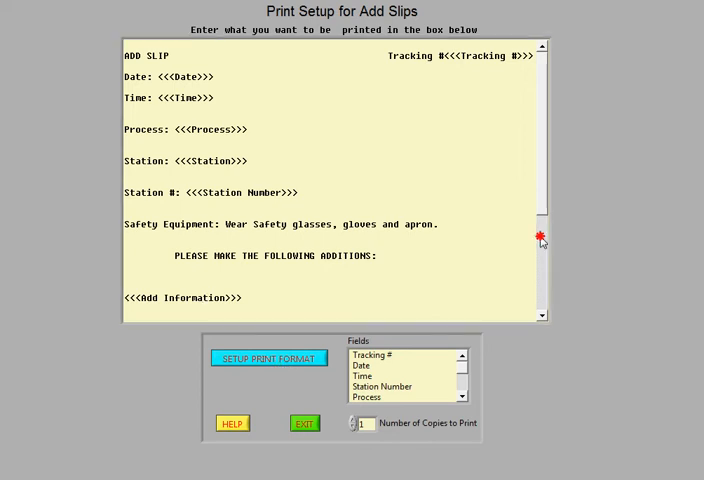
pyautogui.scroll(-3)
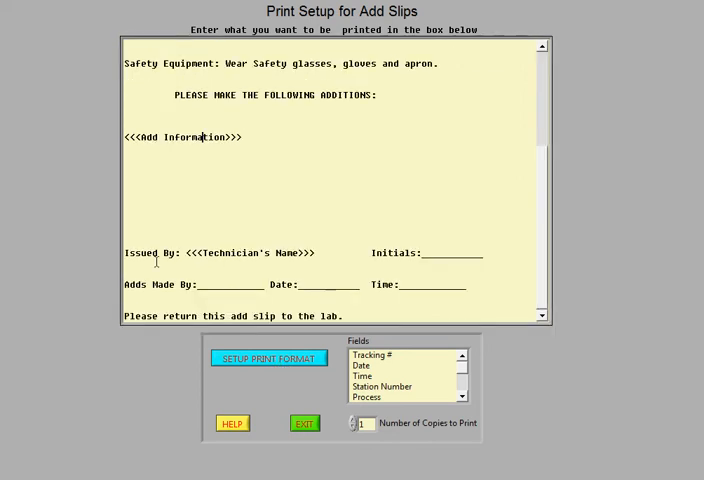
pyautogui.doubleClick(225, 252)
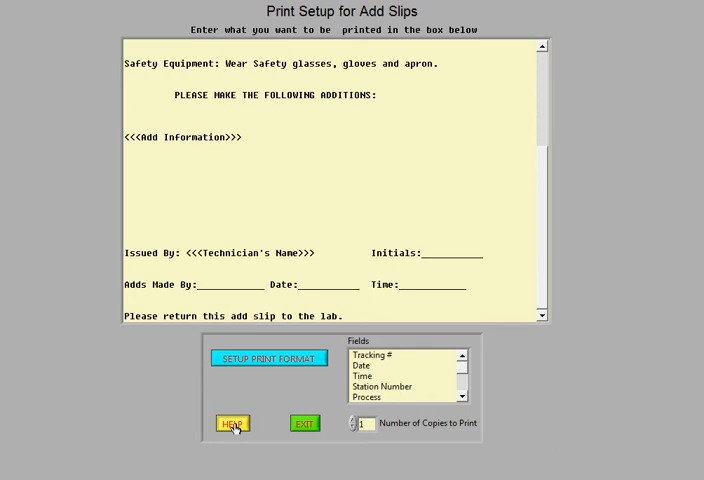
pyautogui.click(231, 423)
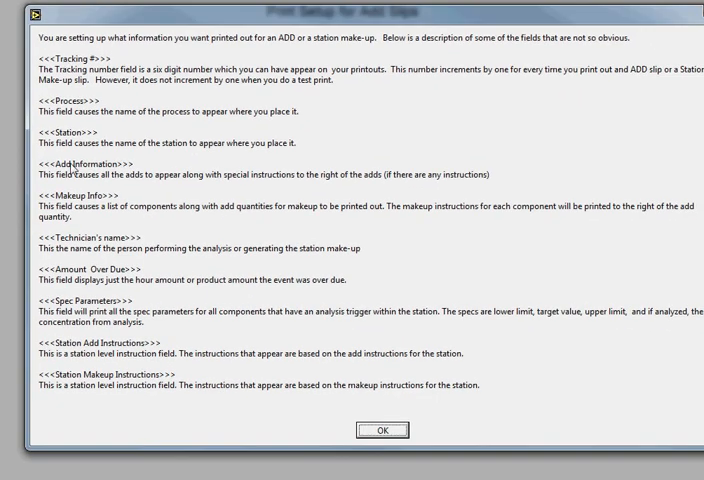
pyautogui.moveTo(52, 248)
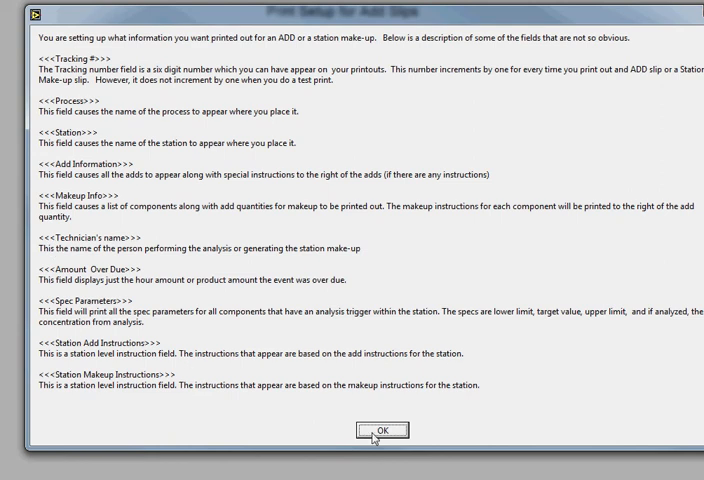
pyautogui.click(381, 429)
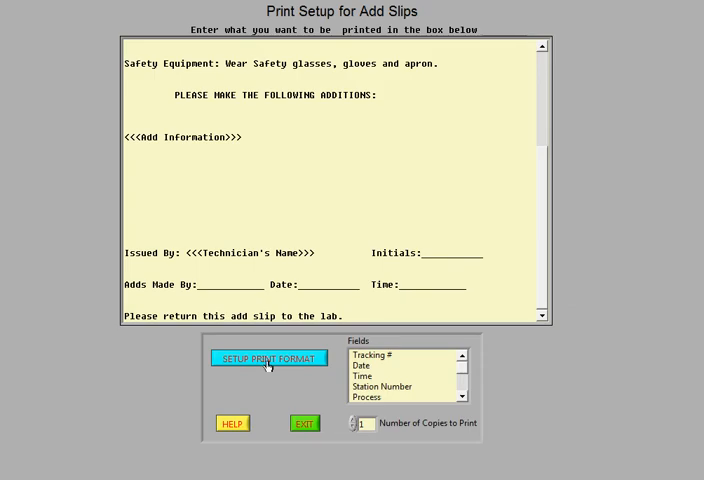
# Step: Preview the Conditioner 3320 sample add slip and send a test print
pyautogui.click(268, 358)
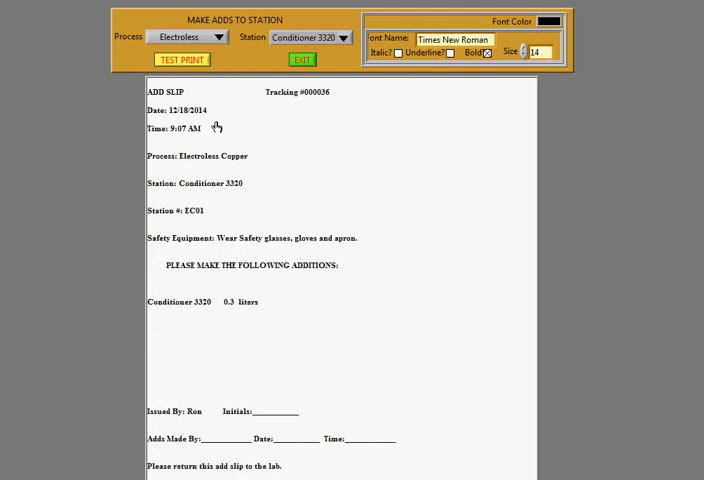
pyautogui.moveTo(240, 432)
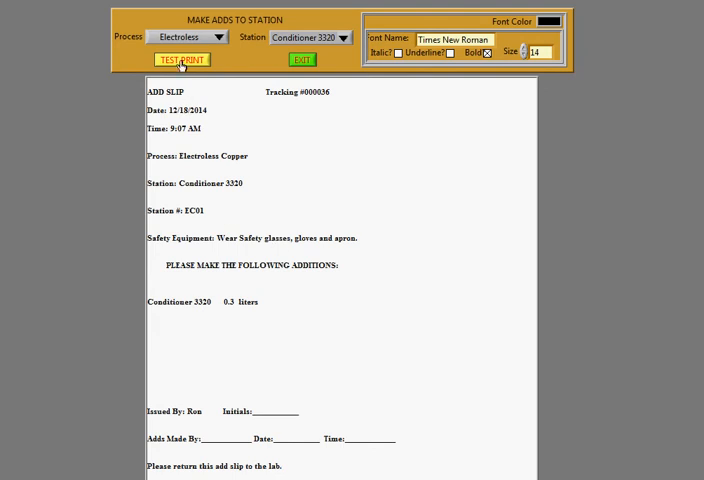
pyautogui.click(182, 59)
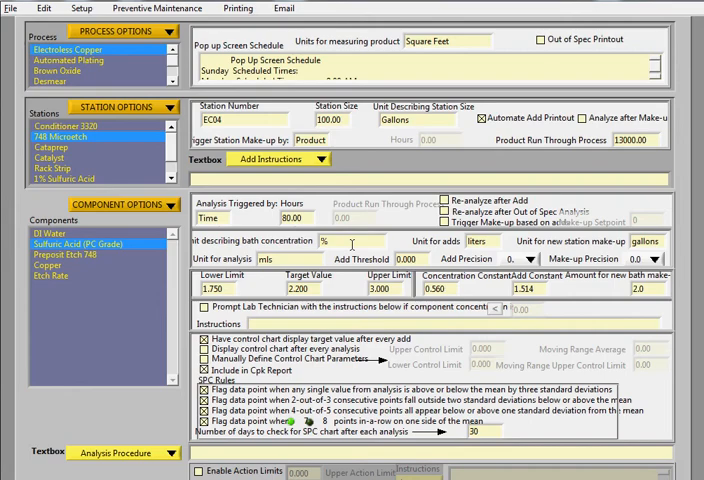
# Step: Open the New Makeup Printout template, highlight the remake instruction, and scroll to the return note
pyautogui.click(236, 8)
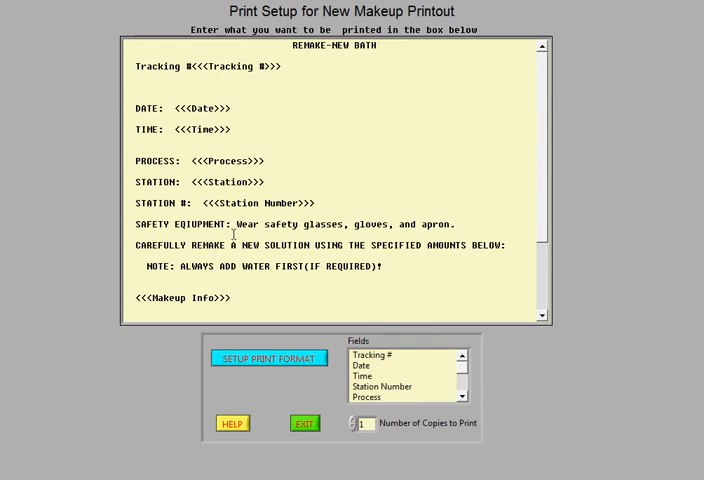
pyautogui.moveTo(152, 107)
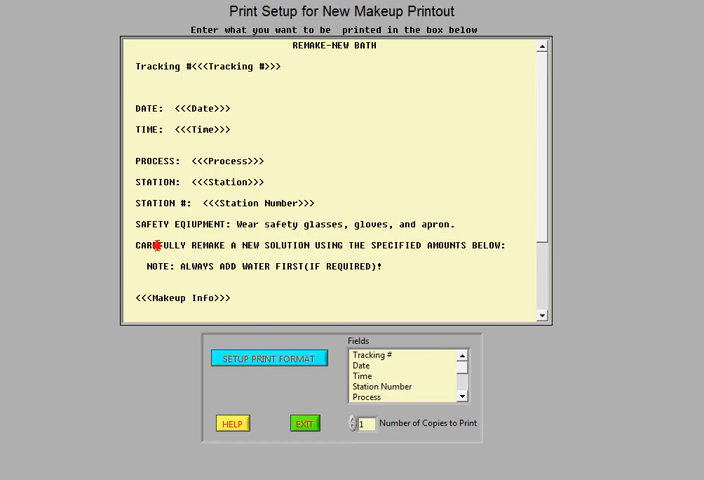
pyautogui.moveTo(150, 245); pyautogui.dragTo(470, 245)
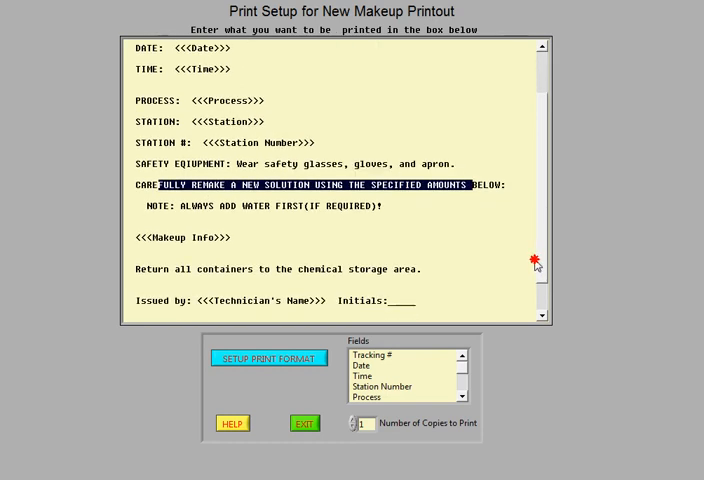
pyautogui.scroll(-3)
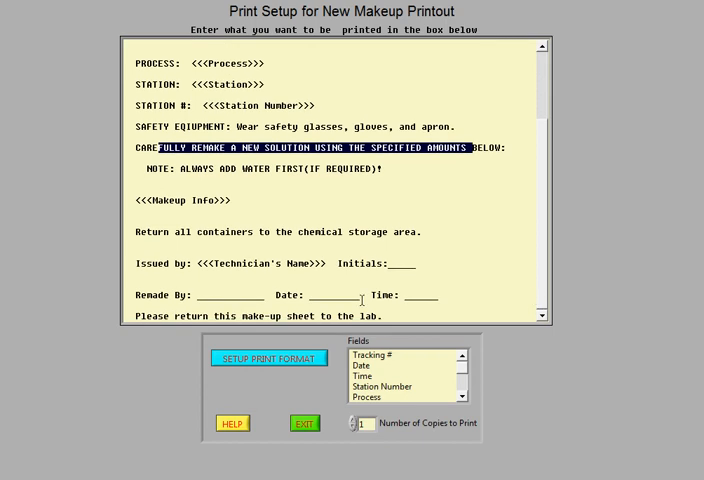
pyautogui.moveTo(291, 207)
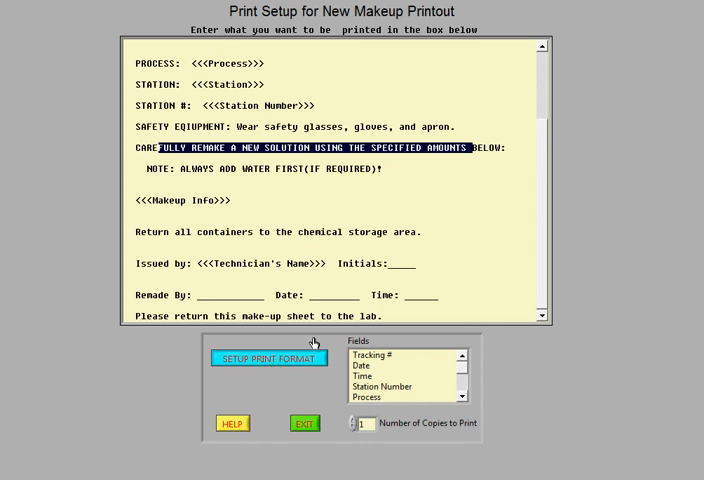
pyautogui.click(268, 357)
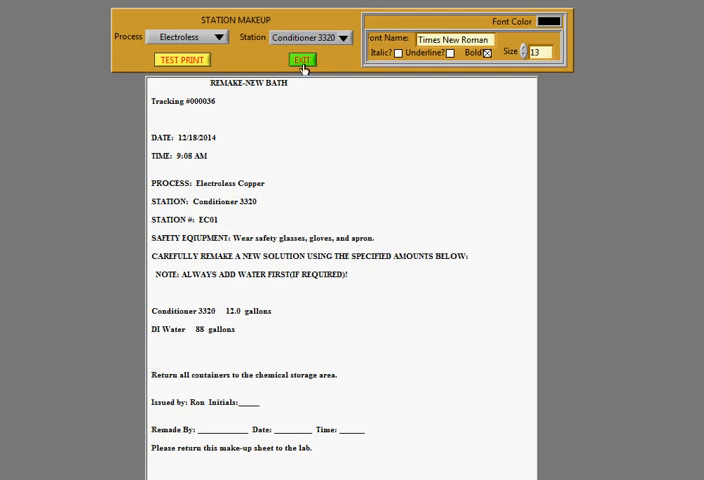
pyautogui.click(302, 60)
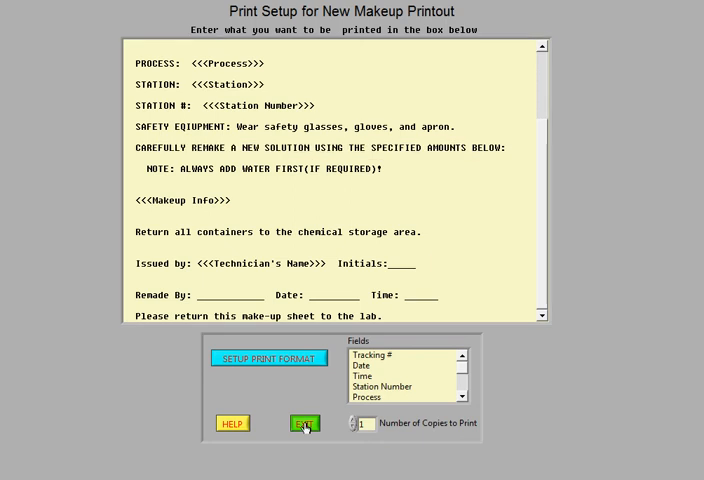
# Step: Exit print setup and look through the Email, Setup and File menus without changes
pyautogui.click(303, 423)
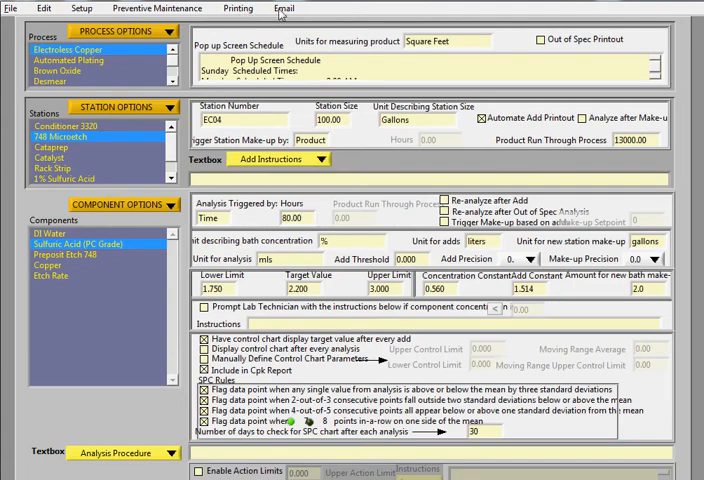
pyautogui.click(282, 9)
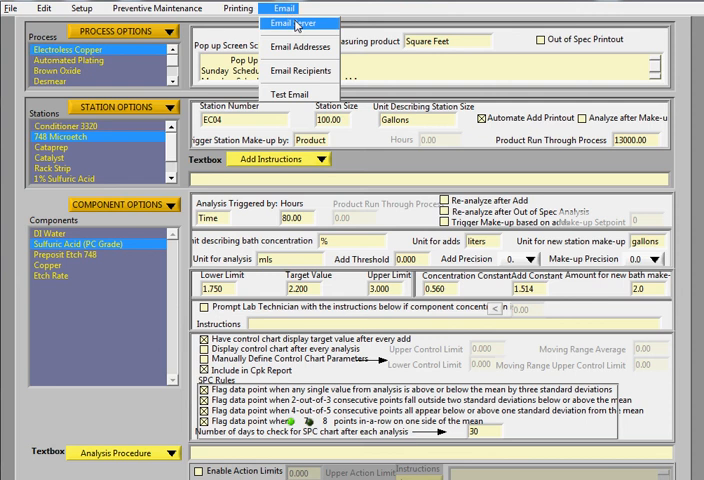
pyautogui.moveTo(296, 95)
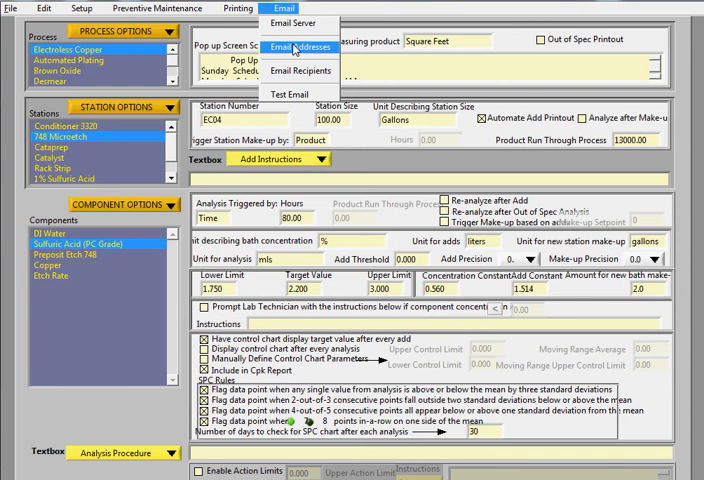
pyautogui.moveTo(290, 93)
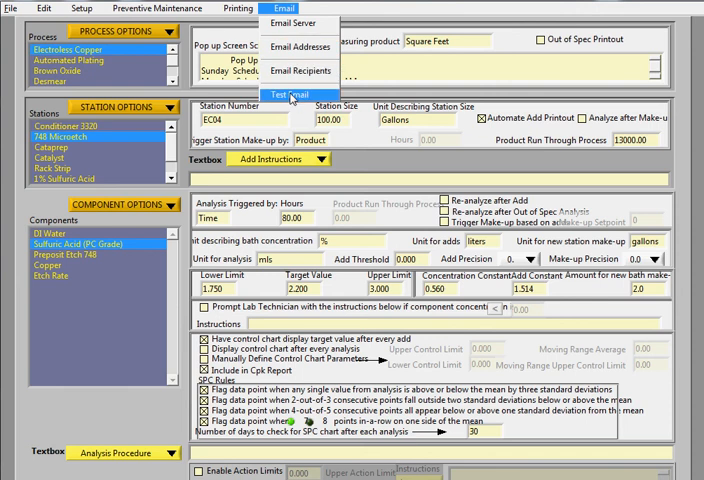
pyautogui.moveTo(295, 22)
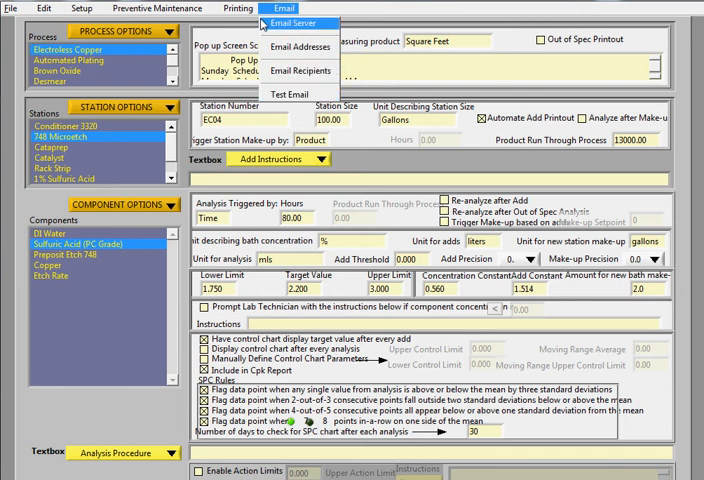
pyautogui.click(78, 8)
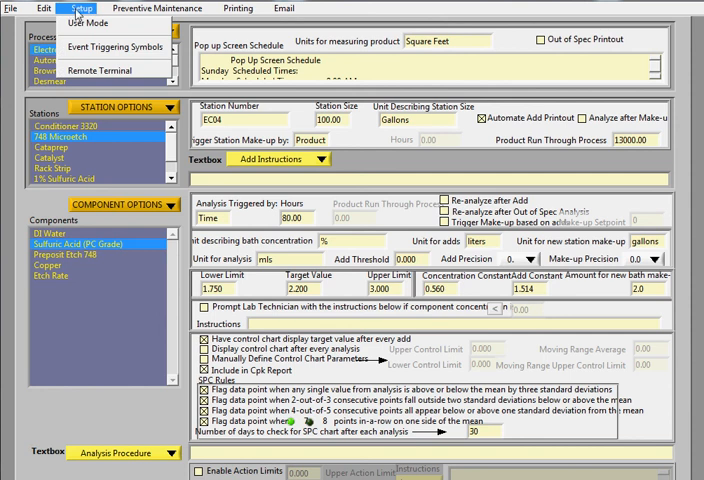
pyautogui.moveTo(78, 15)
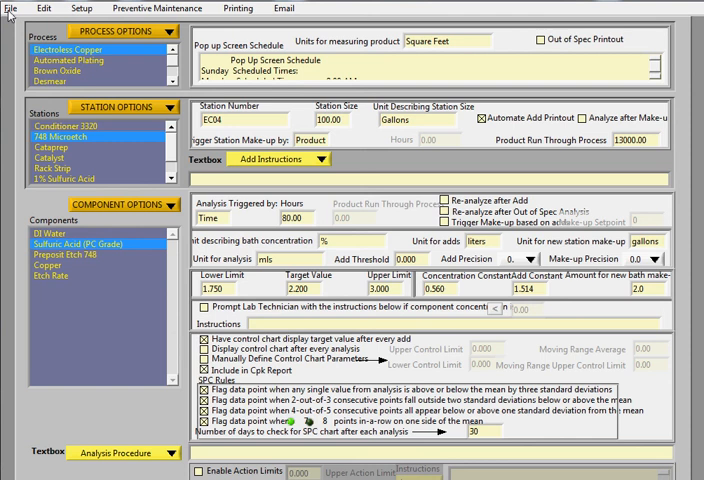
pyautogui.click(11, 8)
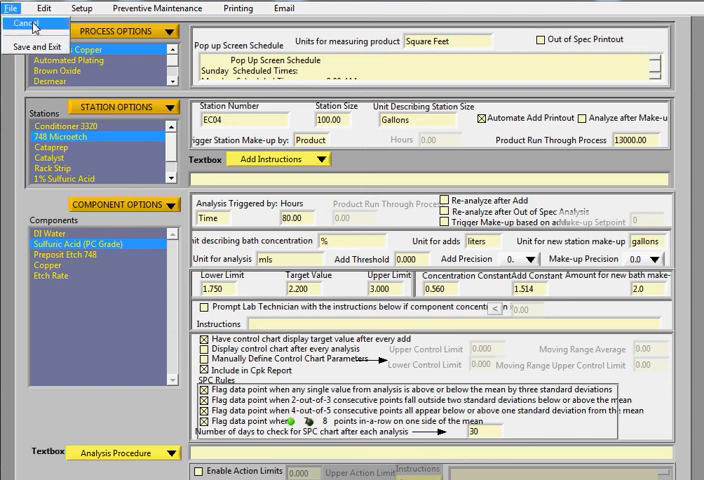
# Step: Leave setup and show Automated Plating's current events, with the overdue Copper Pre-dip Sulfuric Acid analysis
pyautogui.click(18, 22)
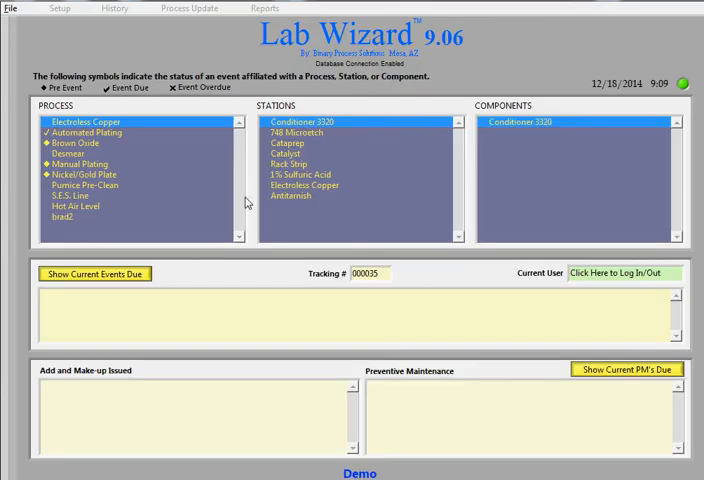
pyautogui.moveTo(70, 153)
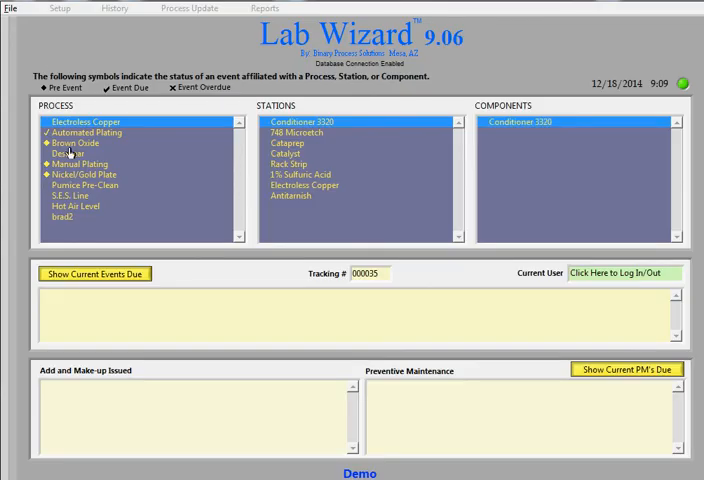
pyautogui.click(85, 132)
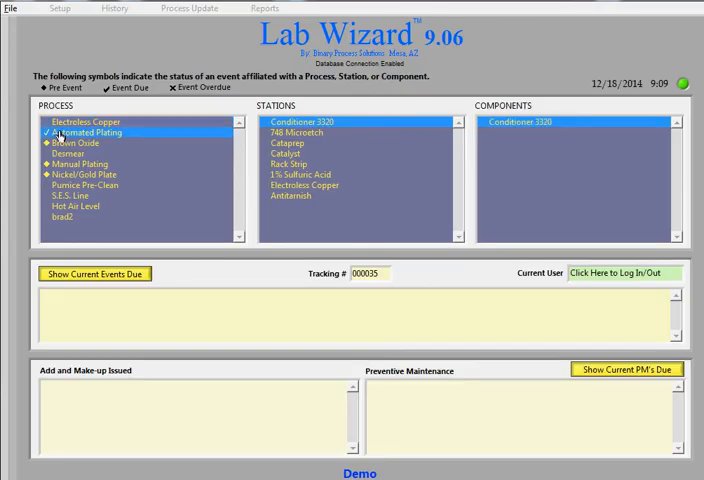
pyautogui.click(82, 132)
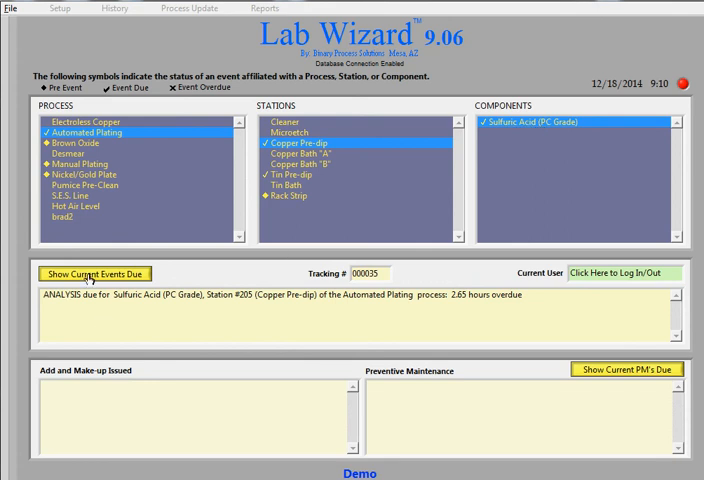
pyautogui.click(94, 273)
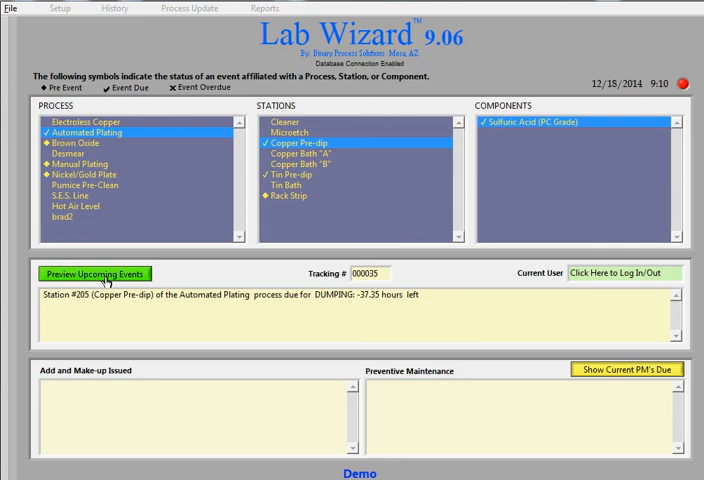
pyautogui.click(94, 273)
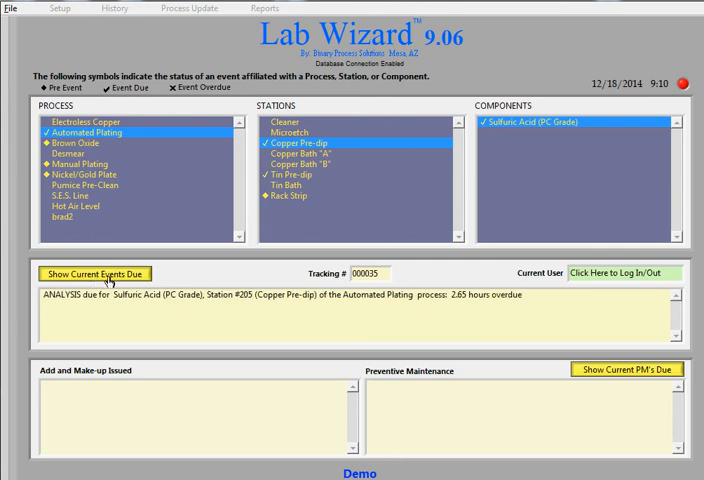
pyautogui.moveTo(87, 306)
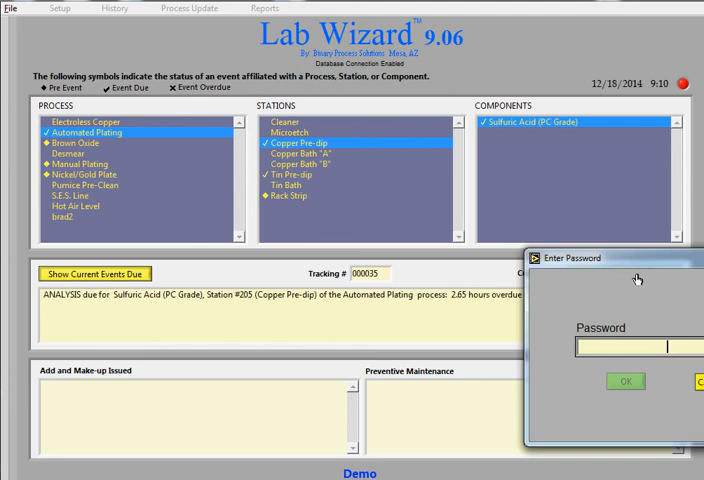
# Step: Enter the password to open the Copper Pre-dip Sulfuric Acid analysis grid
pyautogui.write('***')
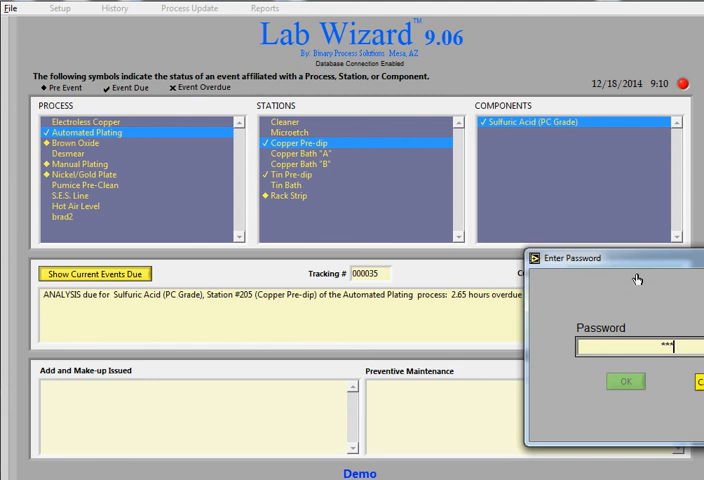
pyautogui.write('1')
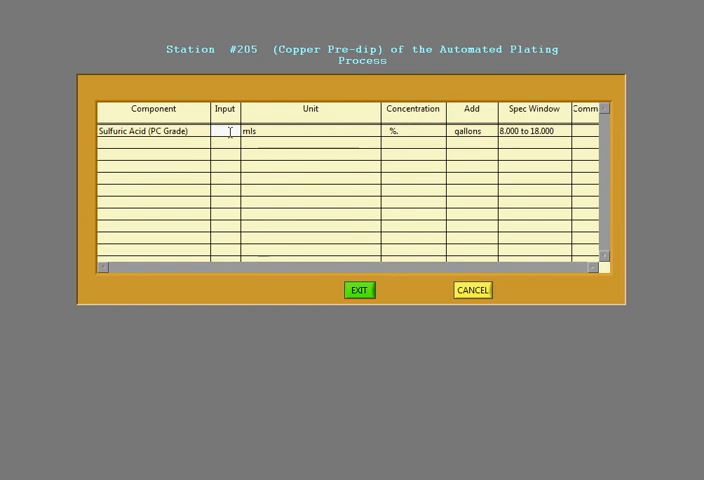
# Step: Enter 0.2000 as Sulfuric Acid's measured value and accept the 12.6-gallon add
pyautogui.click(224, 131)
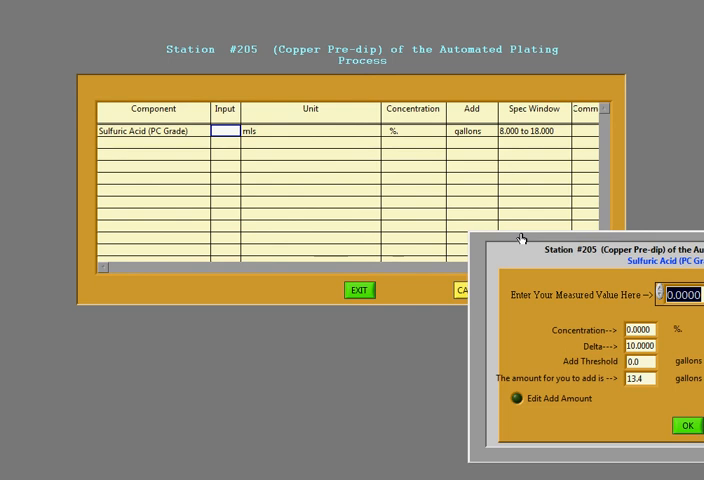
pyautogui.moveTo(585, 328)
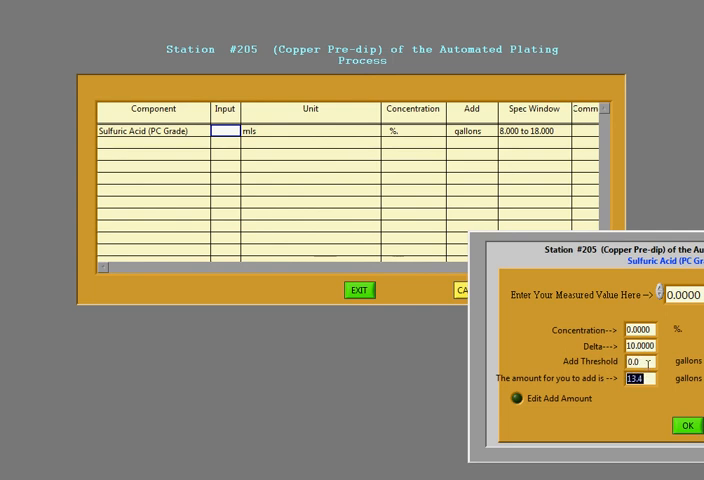
pyautogui.click(633, 330)
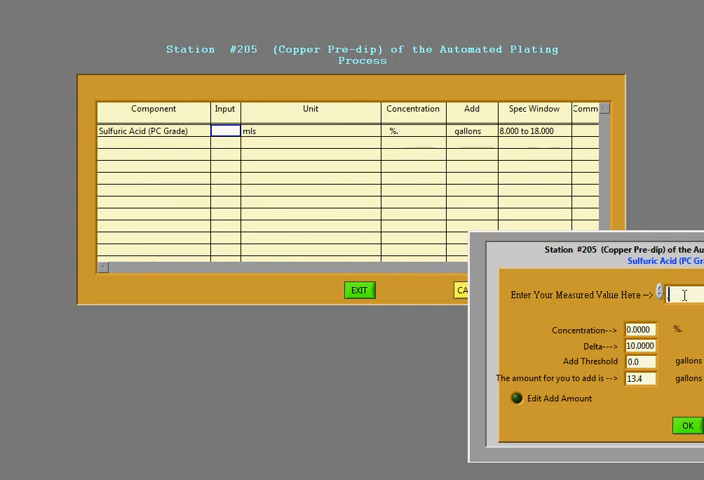
pyautogui.write('0.2000')
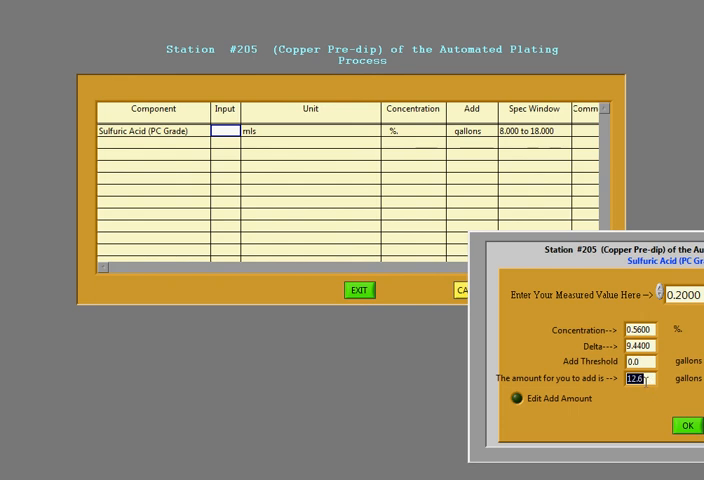
pyautogui.moveTo(682, 312)
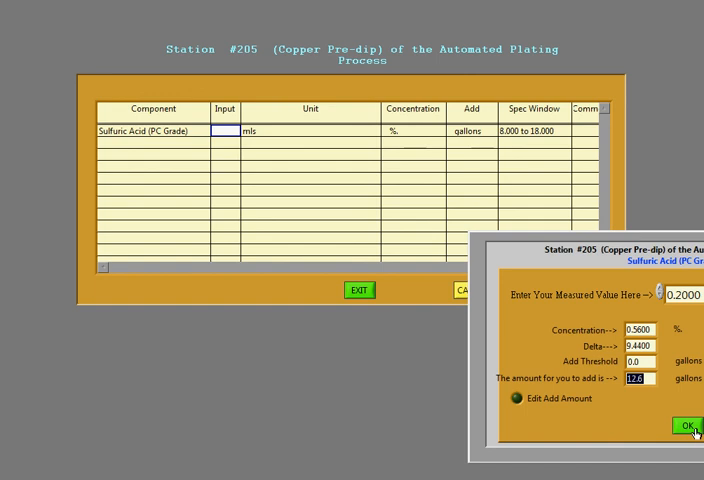
pyautogui.click(687, 423)
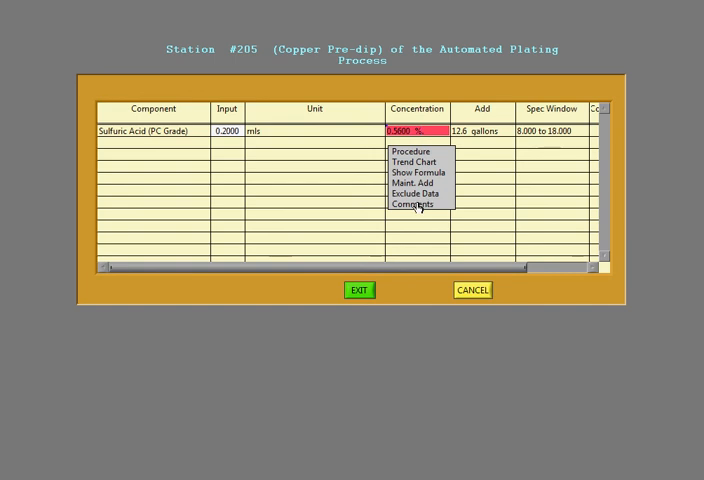
pyautogui.moveTo(408, 162)
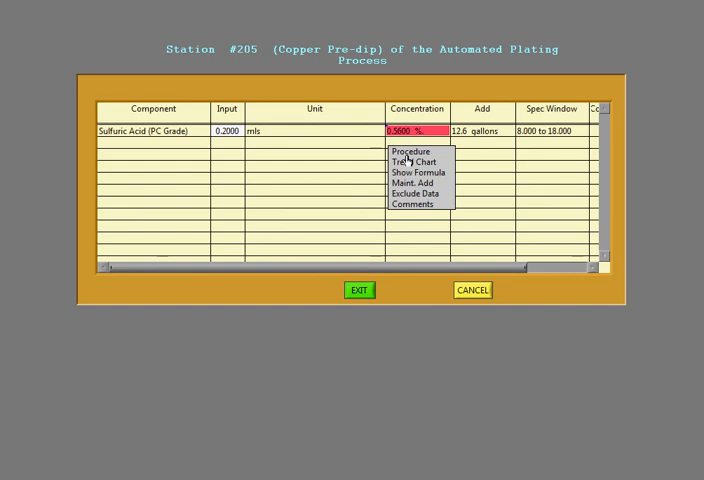
# Step: Find Sulfuric Acid has no procedure, then start a maintenance add for it
pyautogui.click(410, 152)
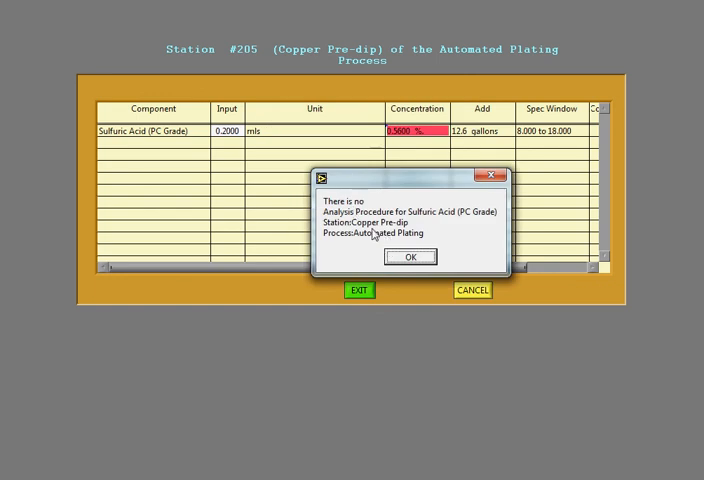
pyautogui.click(410, 256)
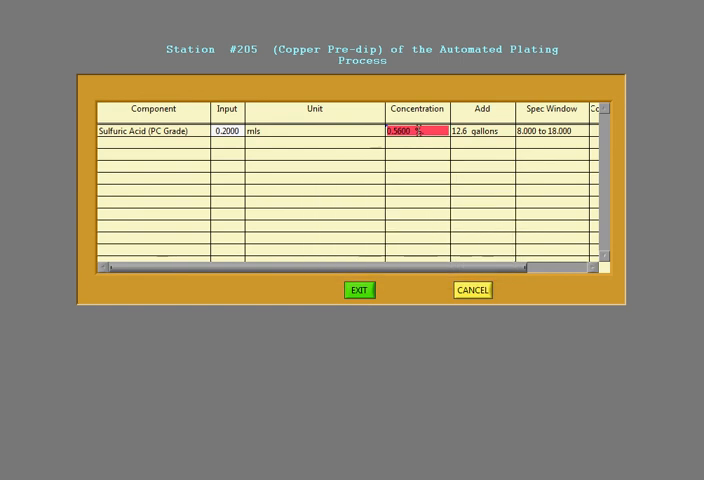
pyautogui.rightClick(415, 131)
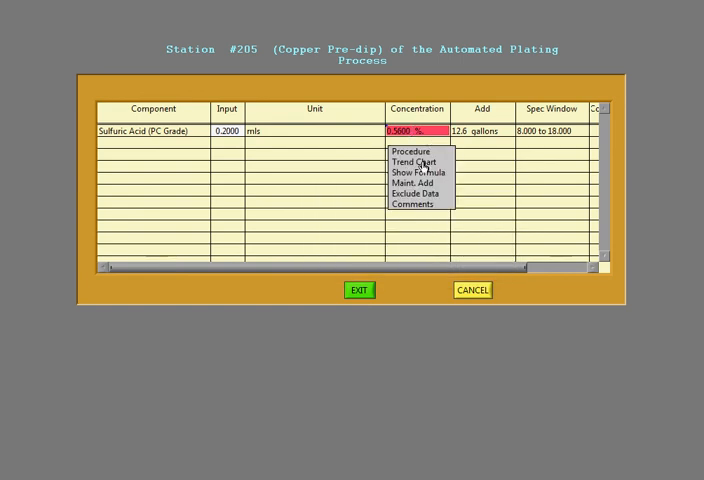
pyautogui.click(409, 162)
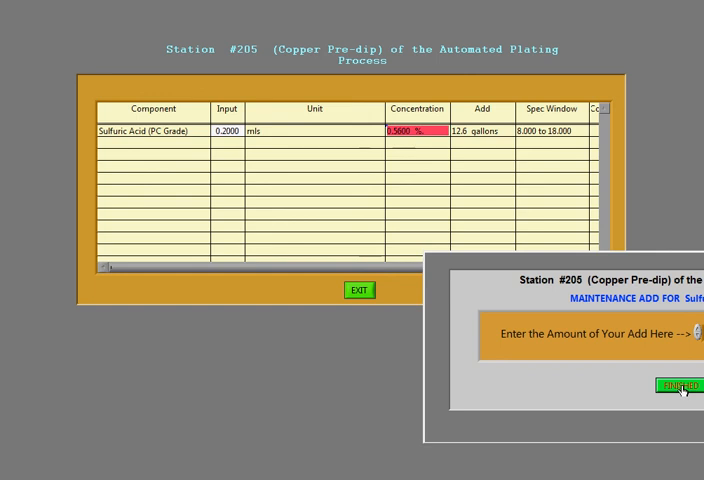
pyautogui.click(679, 385)
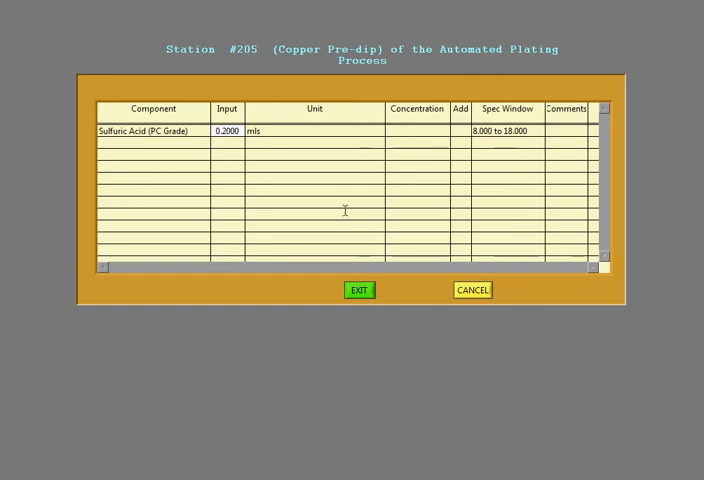
pyautogui.moveTo(422, 277)
pyautogui.write('4.0001')
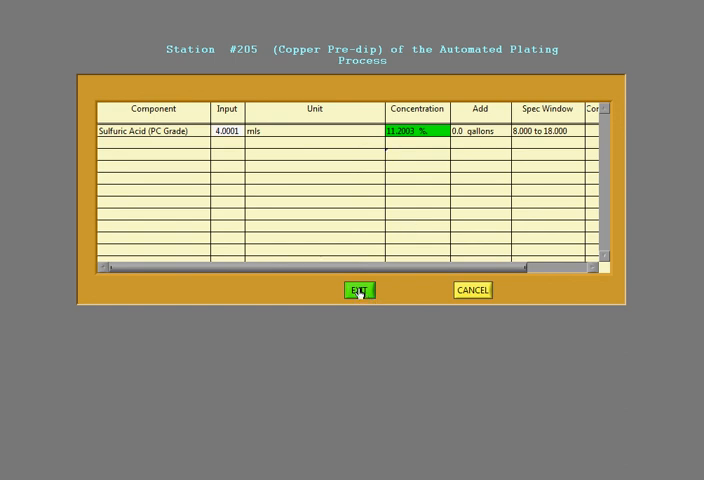
# Step: Exit the entry screen with Sulfuric Acid at an in-spec 11.2%, no add needed
pyautogui.click(357, 290)
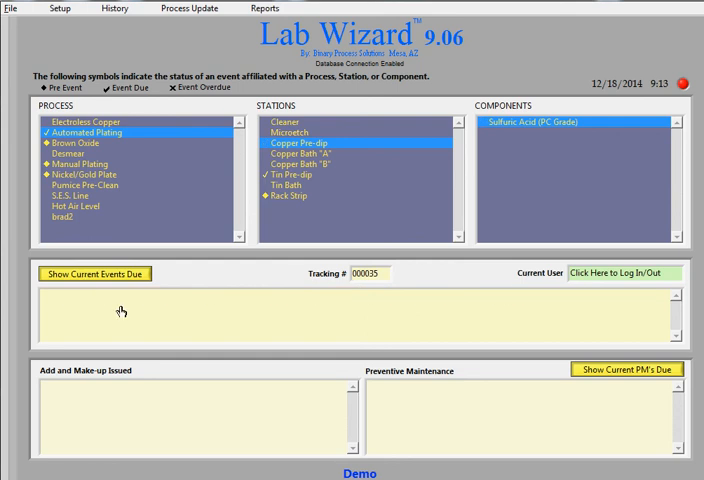
pyautogui.moveTo(172, 312)
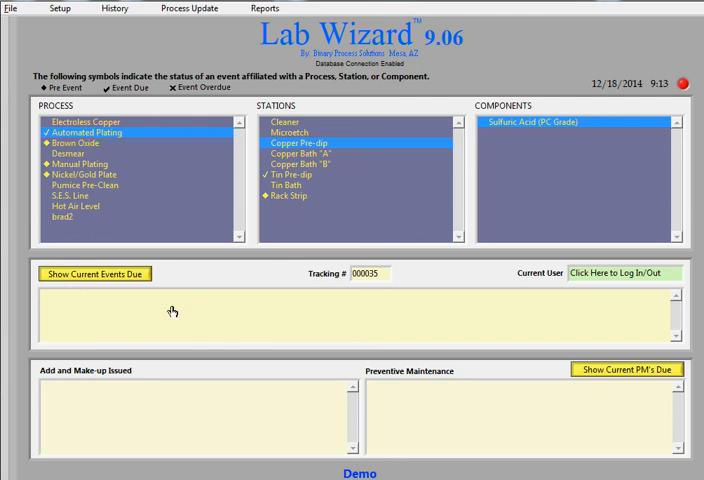
pyautogui.moveTo(288, 181)
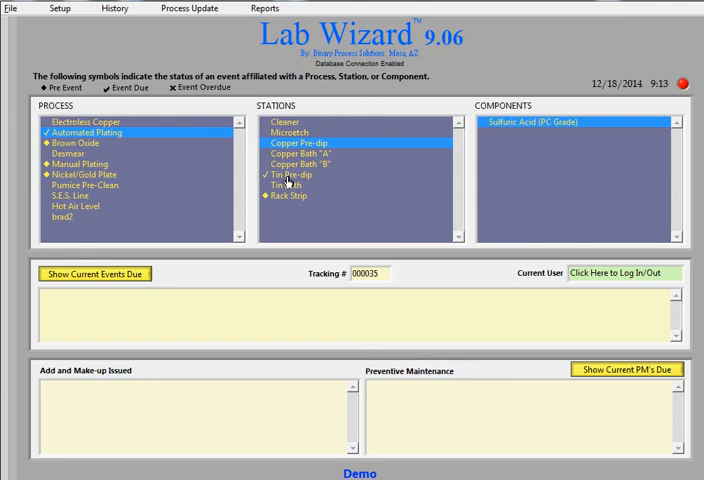
# Step: Select Tin Pre-dip's Sulfuric Acid (PC Grade), then log out and back in with the password
pyautogui.click(290, 174)
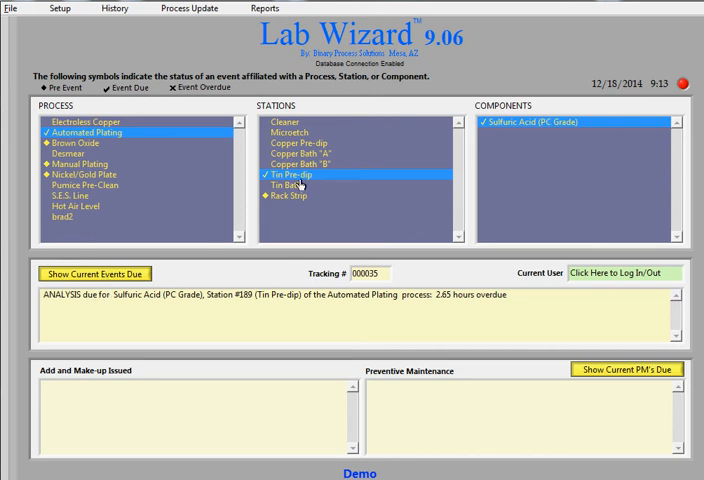
pyautogui.moveTo(520, 123)
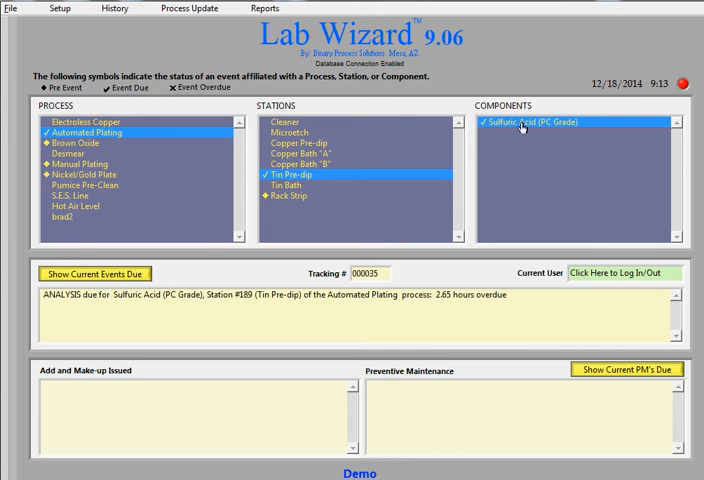
pyautogui.click(625, 271)
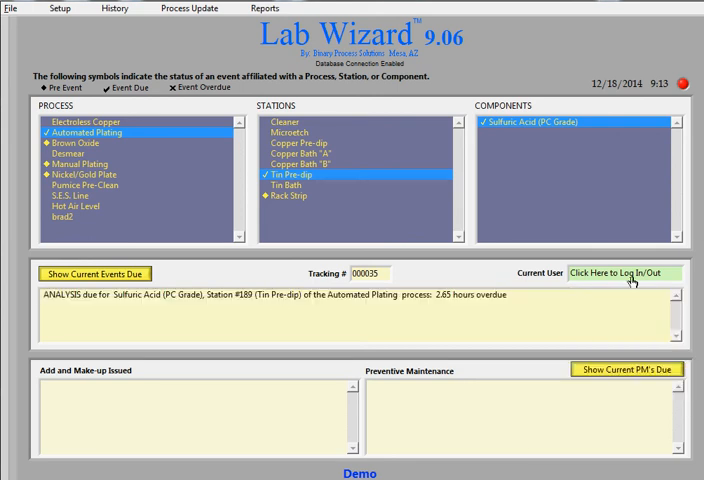
pyautogui.click(631, 271)
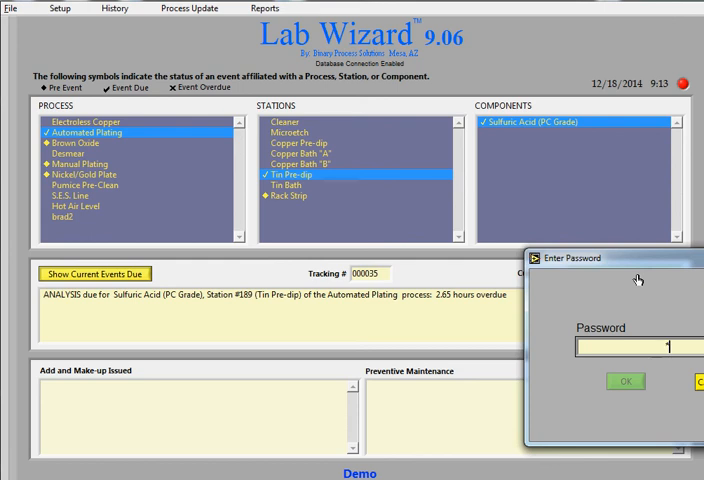
pyautogui.write('**')
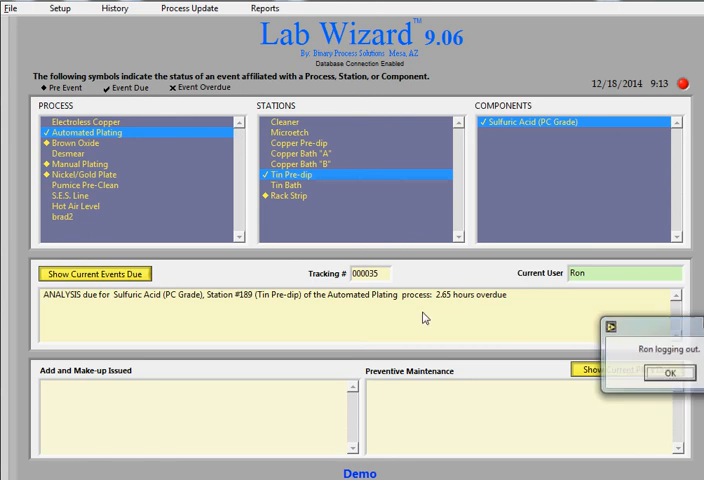
pyautogui.click(669, 372)
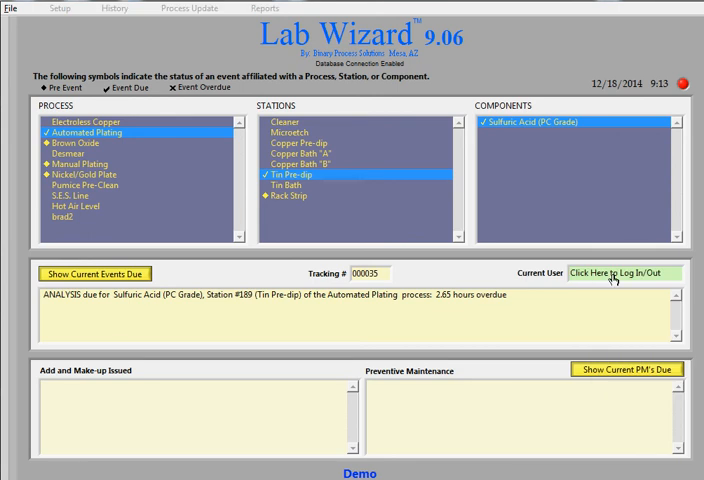
pyautogui.click(624, 271)
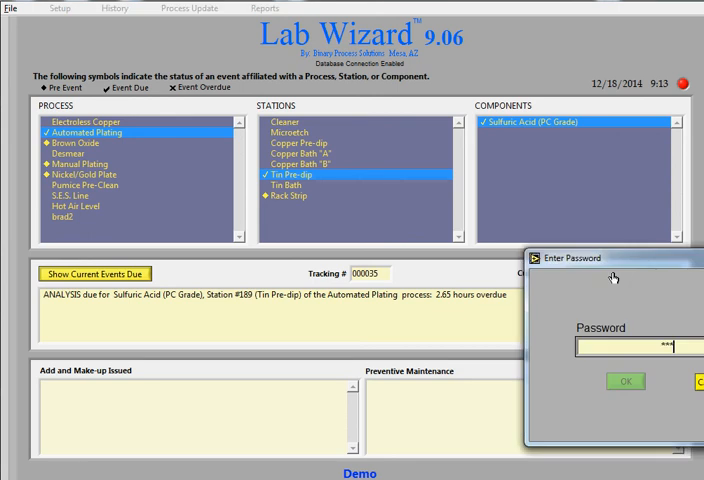
pyautogui.click(624, 381)
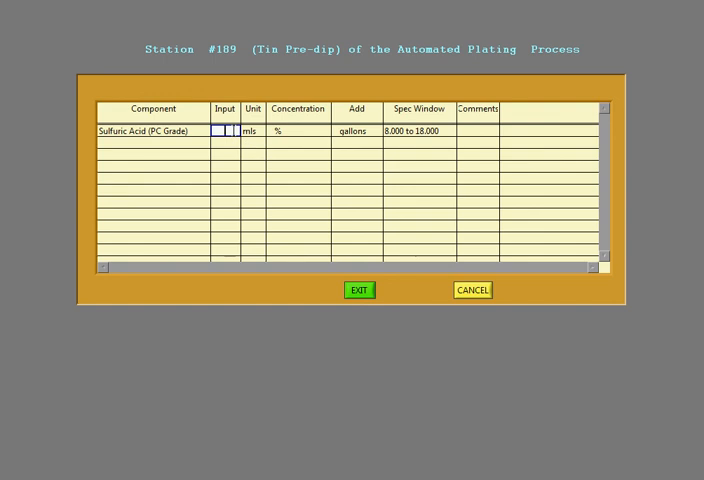
# Step: Enter 1.0001 as Sulfuric Acid's measured value, giving 2.8% and a 9.6-gallon add
pyautogui.click(224, 131)
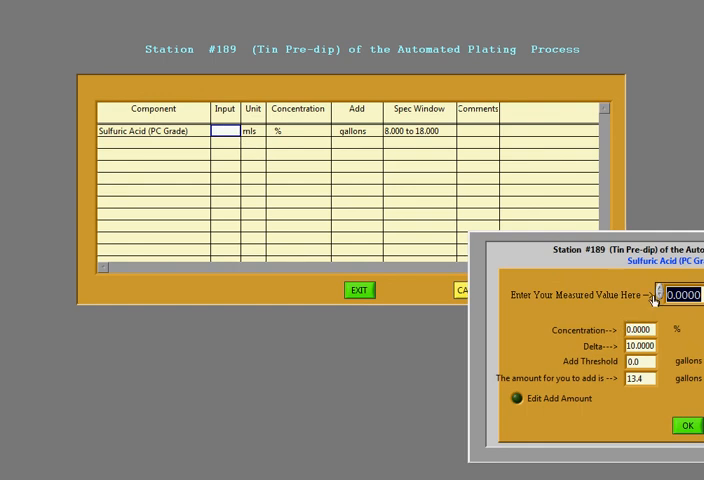
pyautogui.write('5.0001')
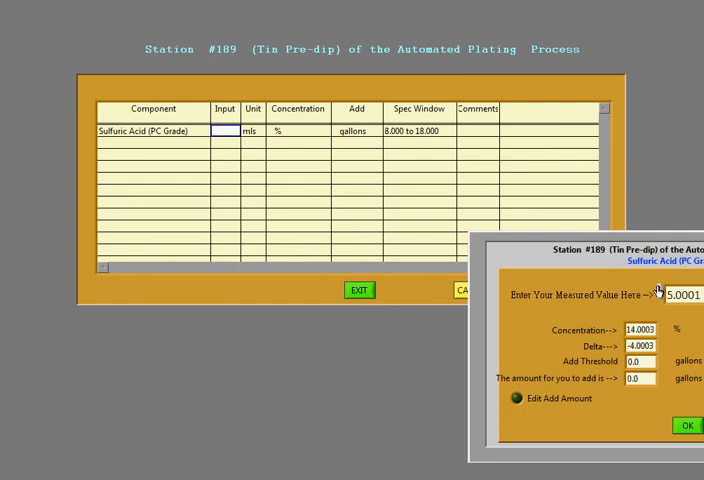
pyautogui.write('4.0001')
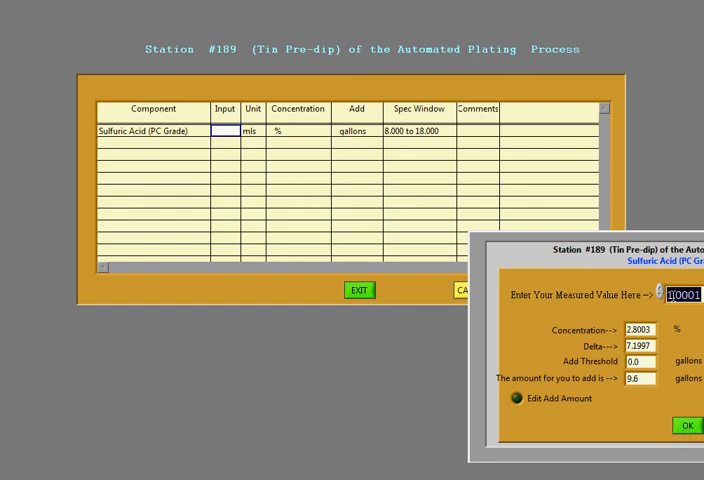
pyautogui.write('1.0001')
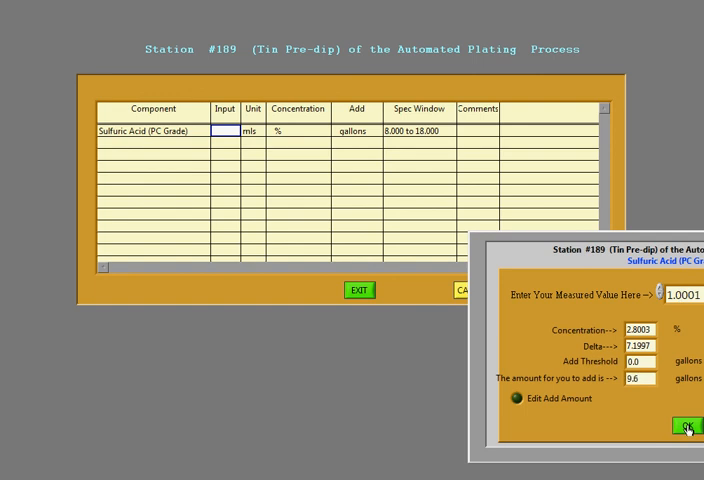
pyautogui.click(684, 427)
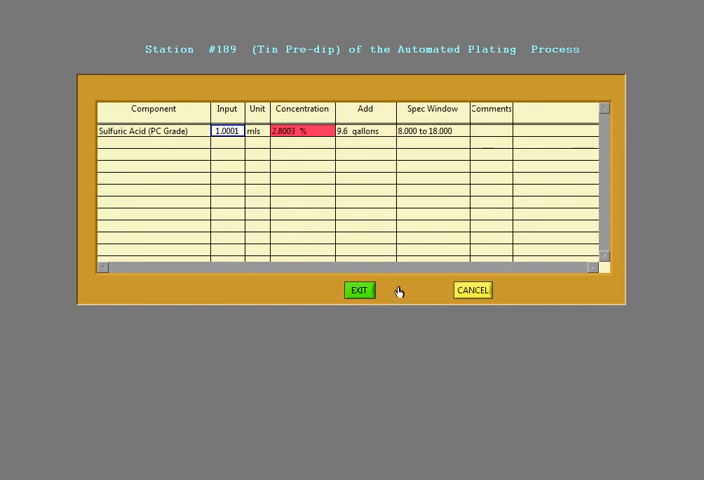
# Step: Save the Tin Pre-dip analysis and acknowledge the issued add slip
pyautogui.click(357, 290)
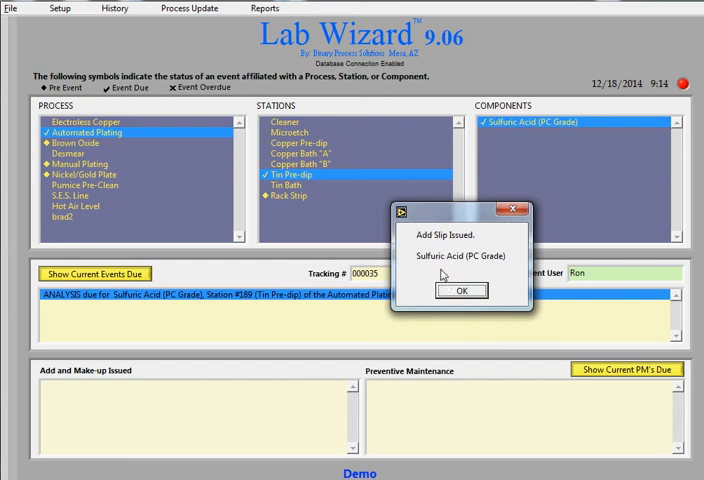
pyautogui.click(461, 291)
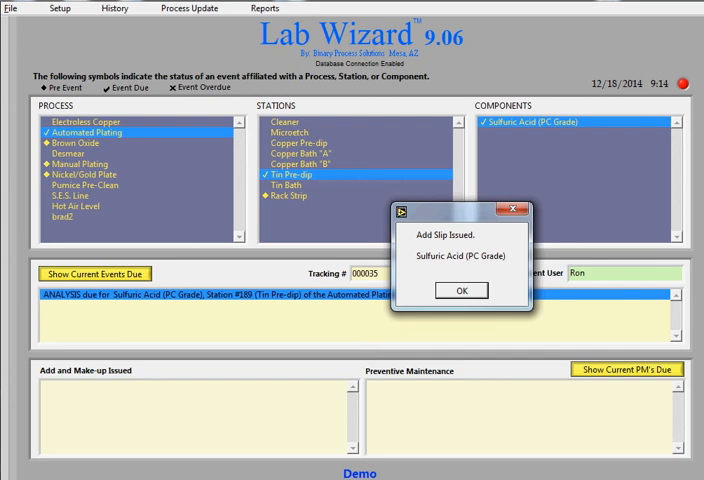
pyautogui.click(461, 290)
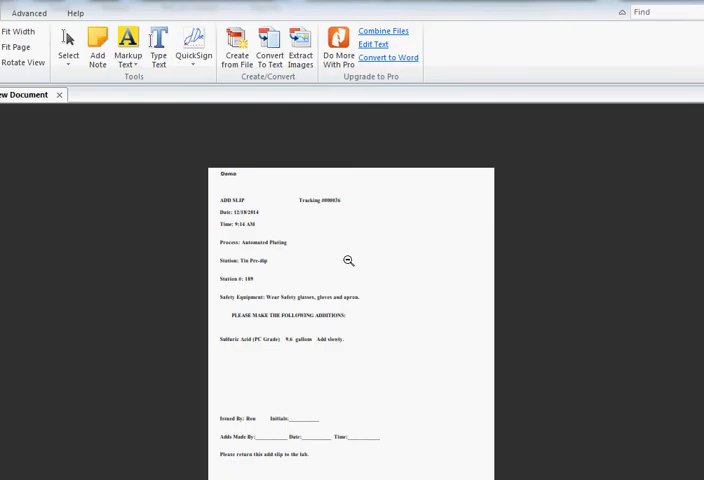
pyautogui.moveTo(330, 238)
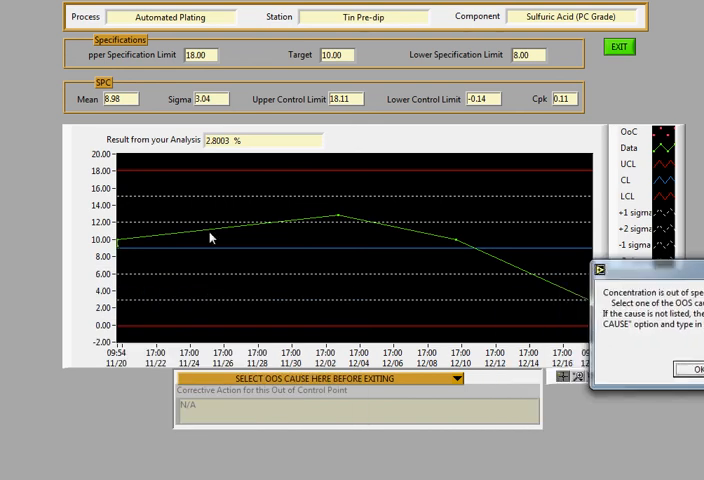
pyautogui.moveTo(519, 272)
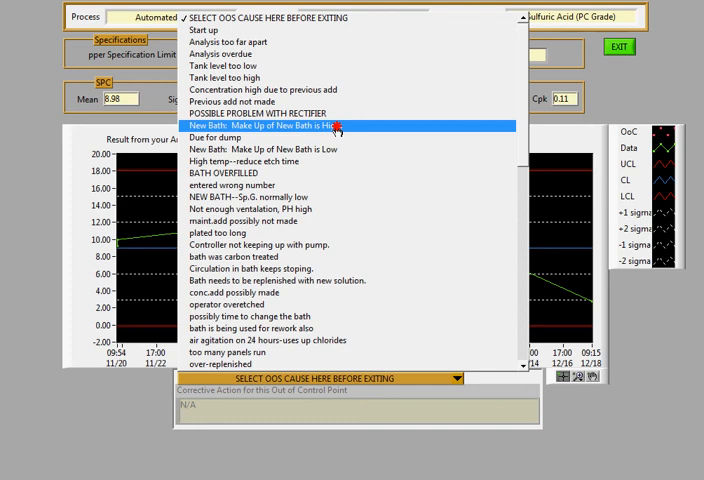
# Step: Select New Bath make-up as the OOS cause for the 2.8003% result
pyautogui.click(270, 124)
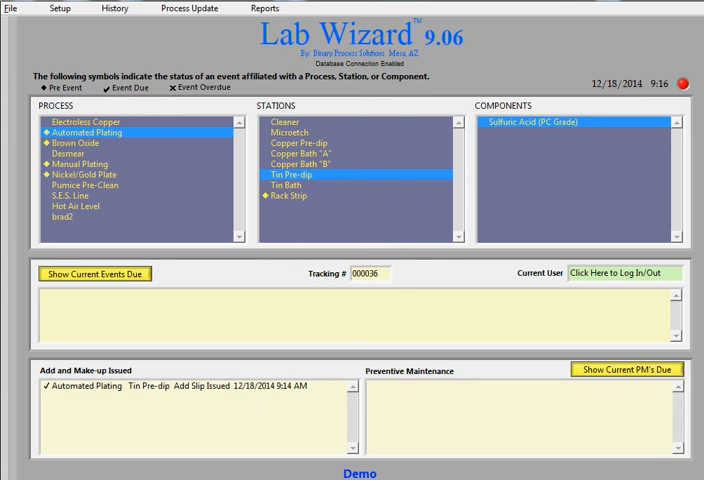
pyautogui.moveTo(407, 472)
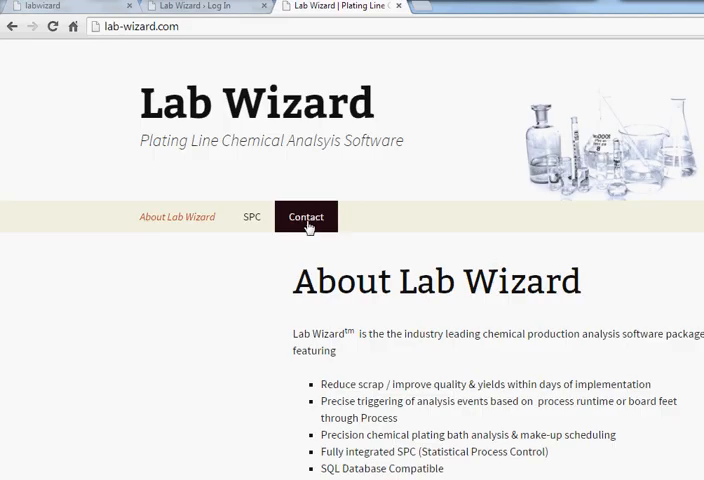
pyautogui.moveTo(405, 295)
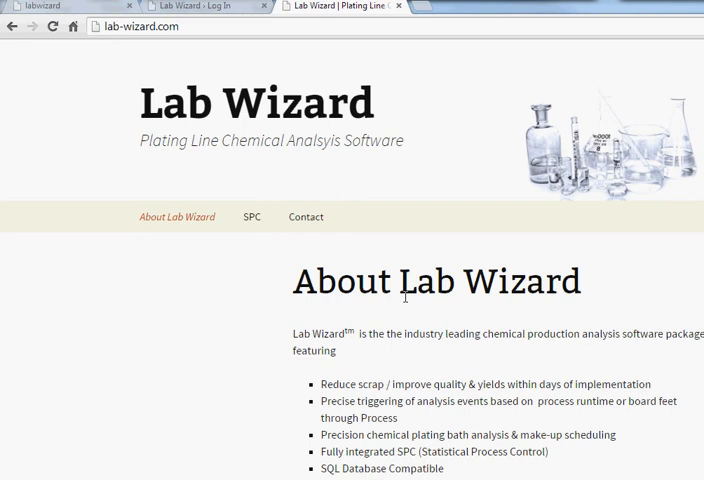
pyautogui.moveTo(420, 362)
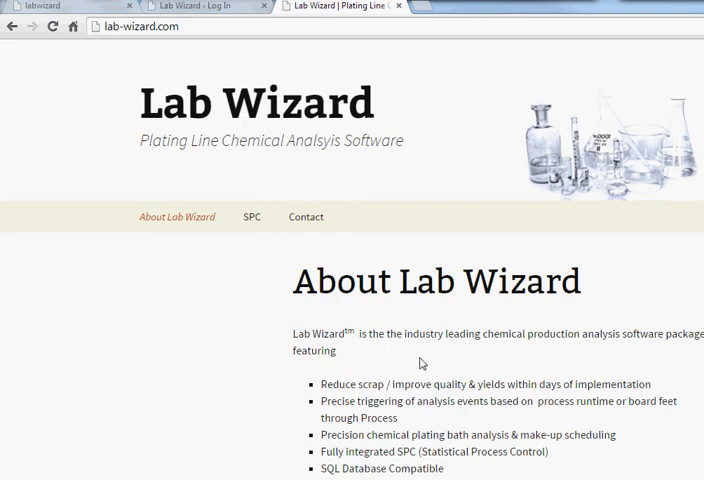